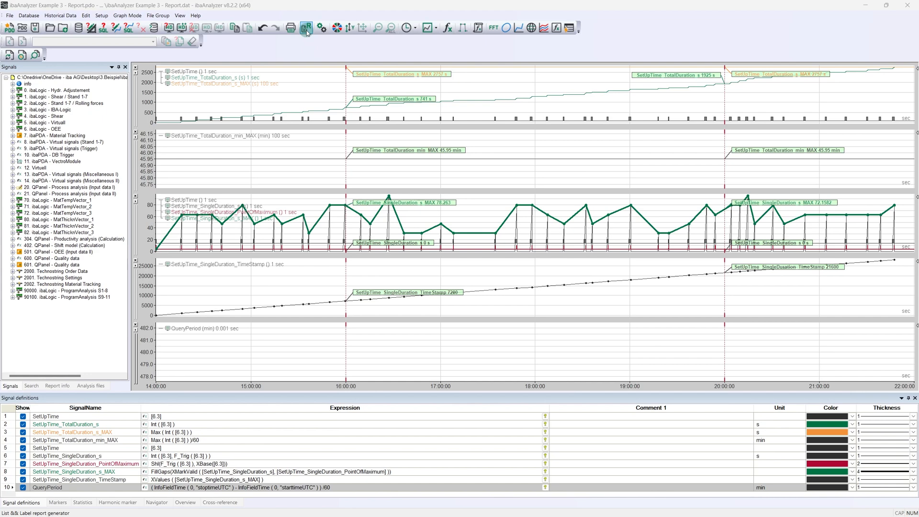
In the report configuration, name the trend graph SetUpTime_SingleDuration_s_MAX and mark it for export
click(305, 28)
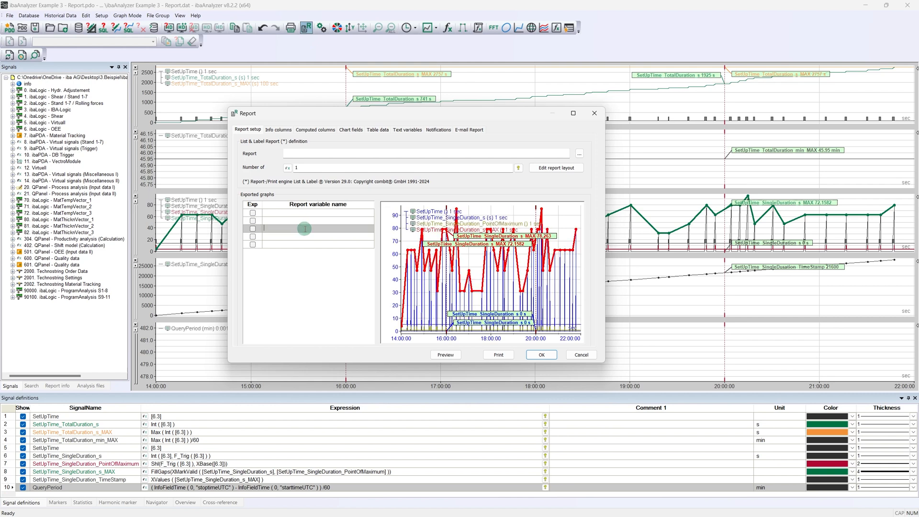
text(SetUpTime)
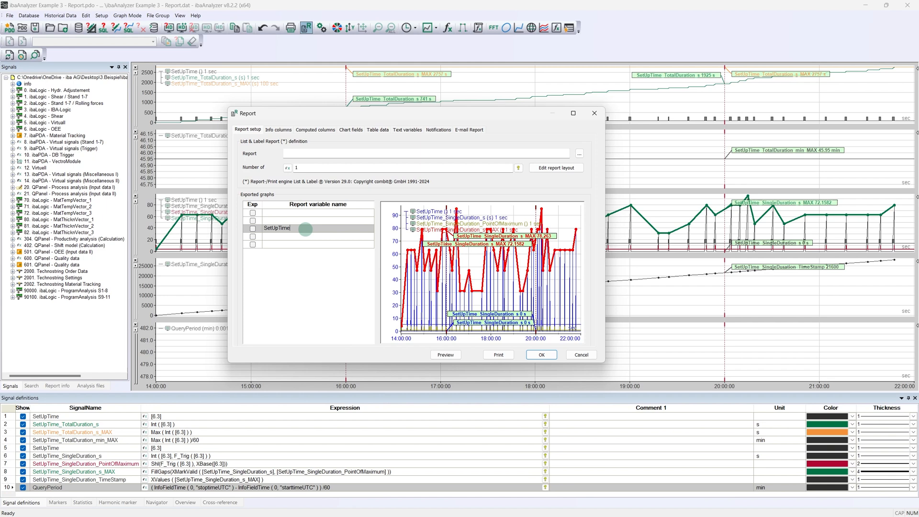
text(_SingleDuration_s_MAX)
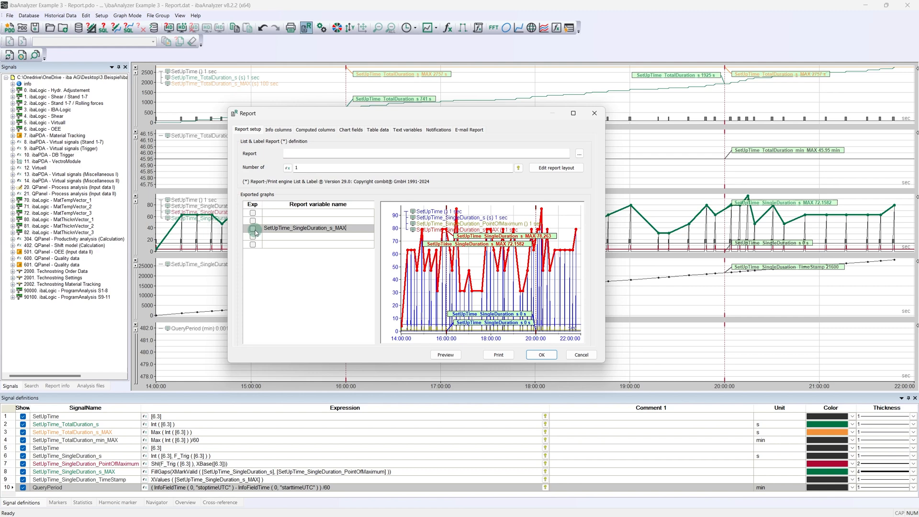
click(252, 227)
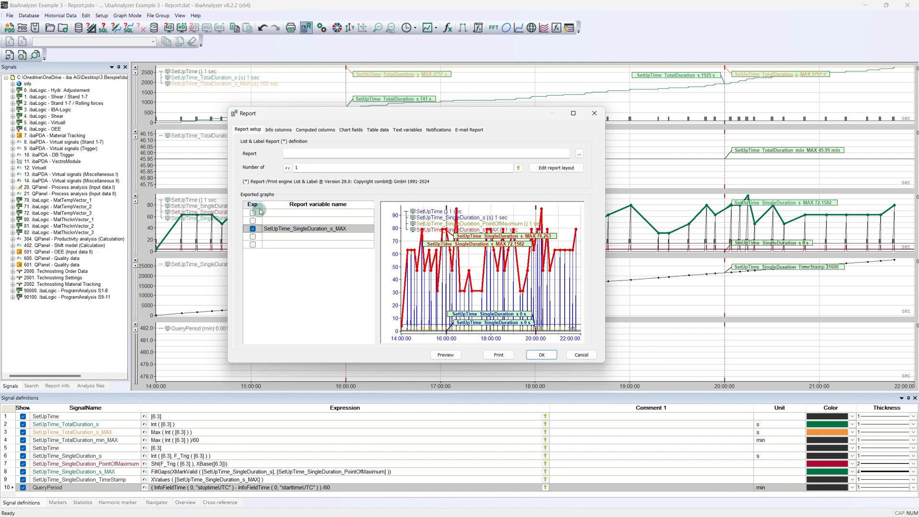
Add info columns starttime and endtime from $starttime(0,0,28)$ and $endtime(0,0,25)$ and apply
click(279, 129)
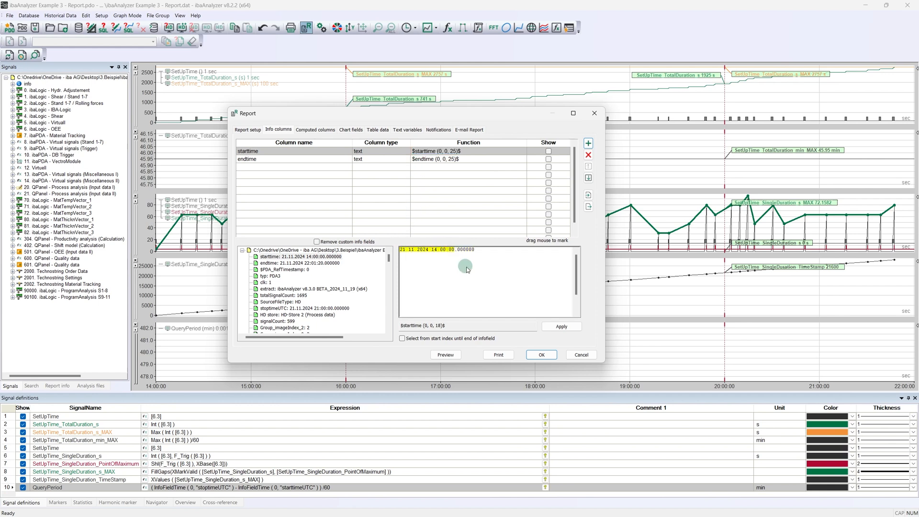
click(246, 159)
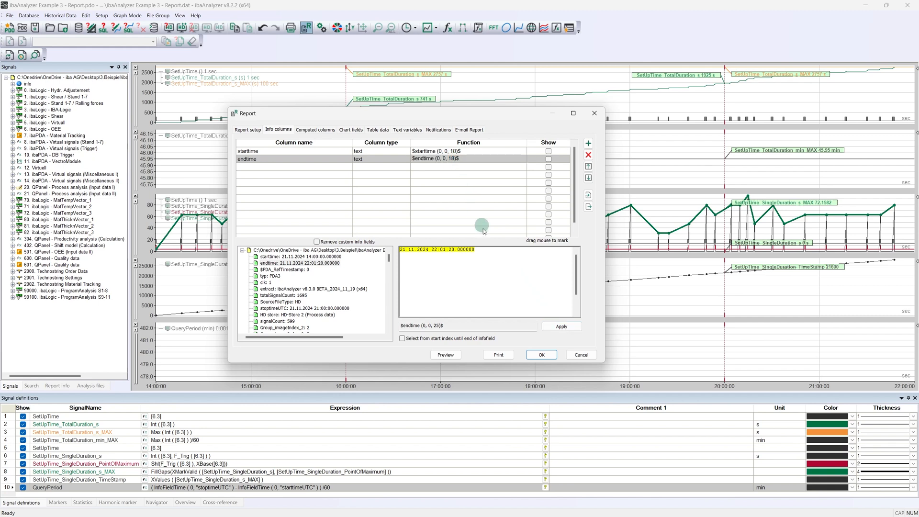
click(560, 327)
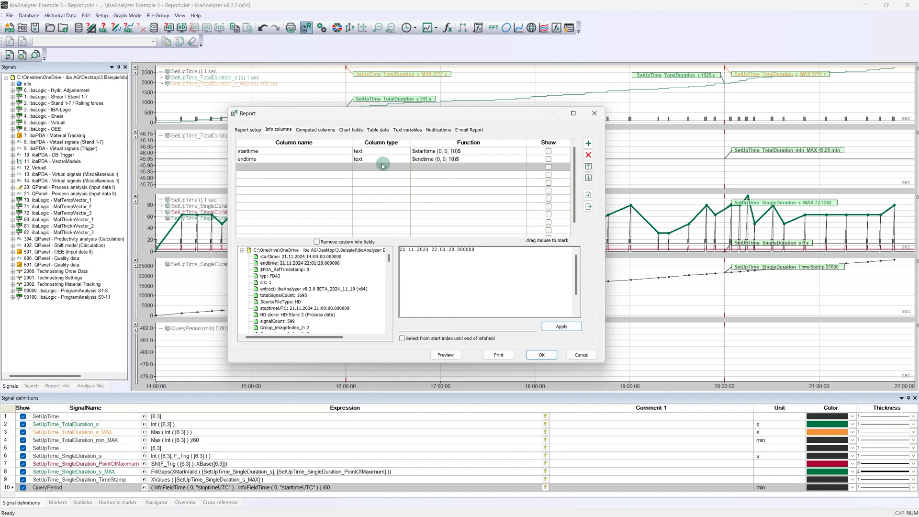
Add the QueryPeriod expression as a computed column with a time unit
click(315, 129)
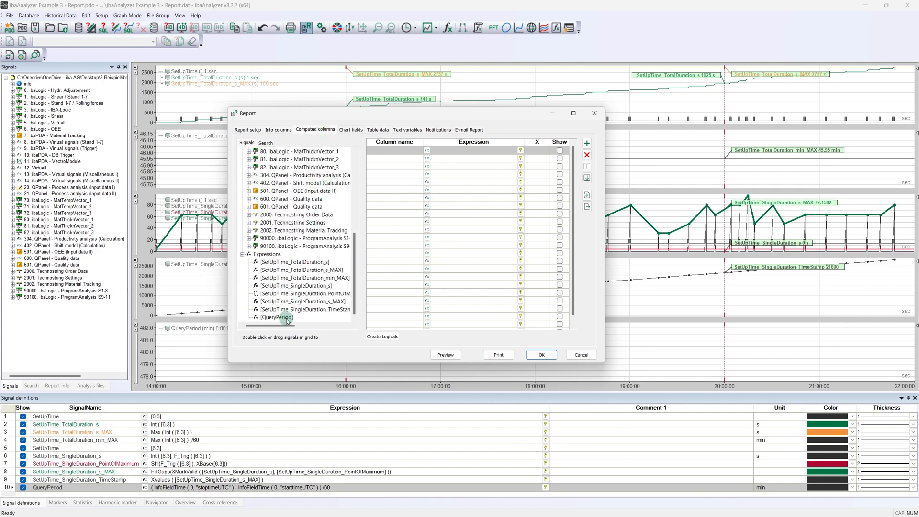
double_click(275, 316)
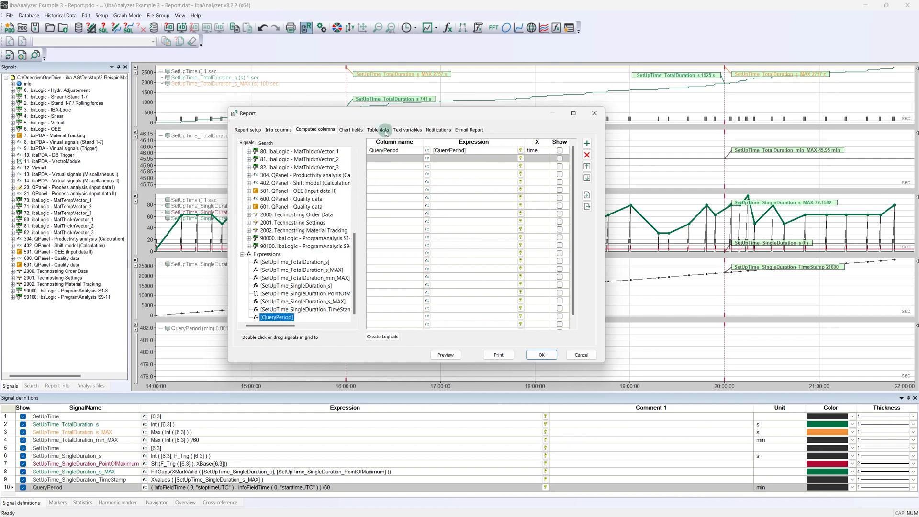
Take table rows from SetUpTime_SingleDuration_s_MAX with Y-columns for the MAX signal and its TimeStamp
click(240, 153)
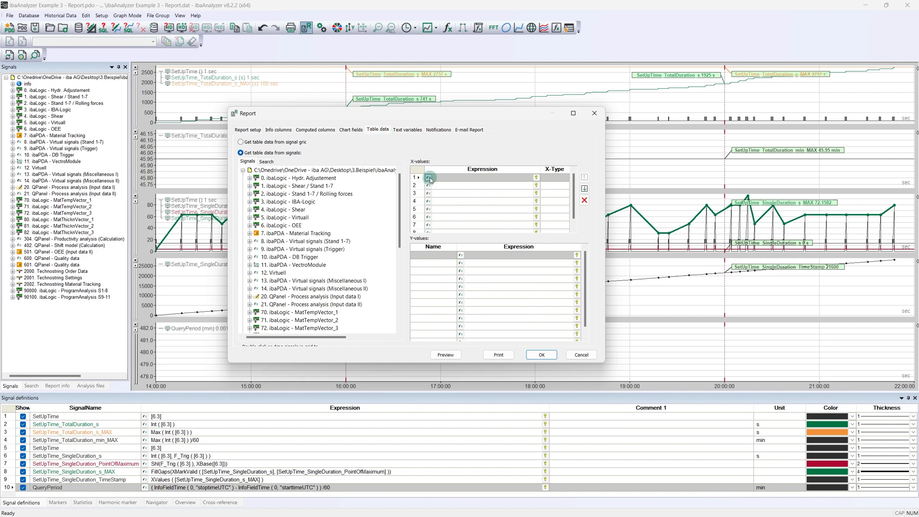
click(429, 178)
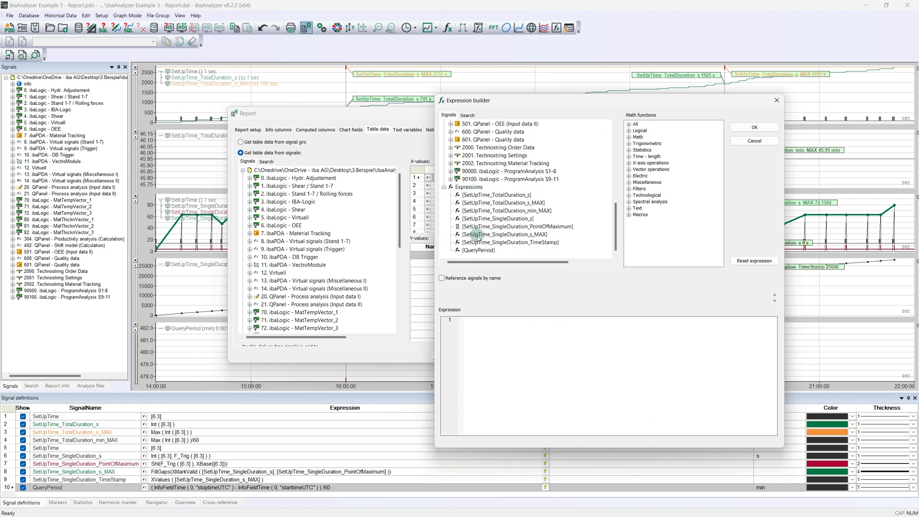
double_click(504, 234)
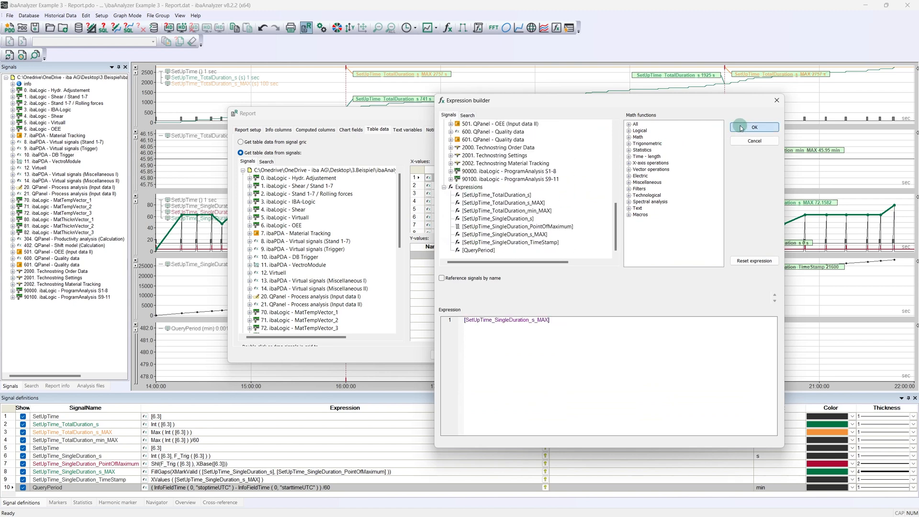
click(754, 127)
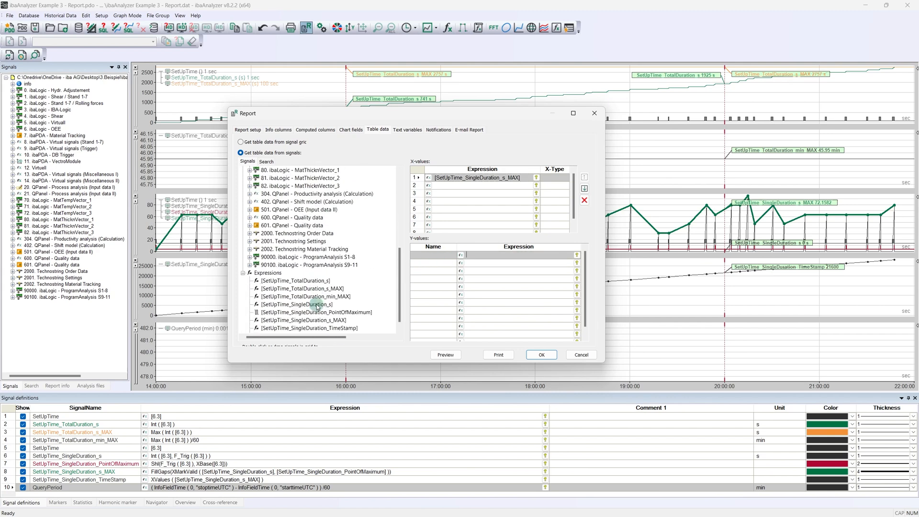
double_click(305, 312)
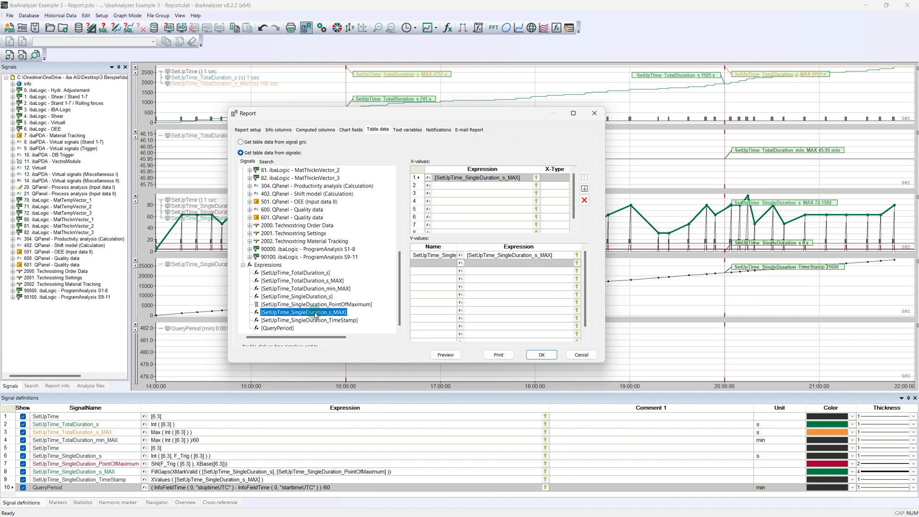
double_click(307, 320)
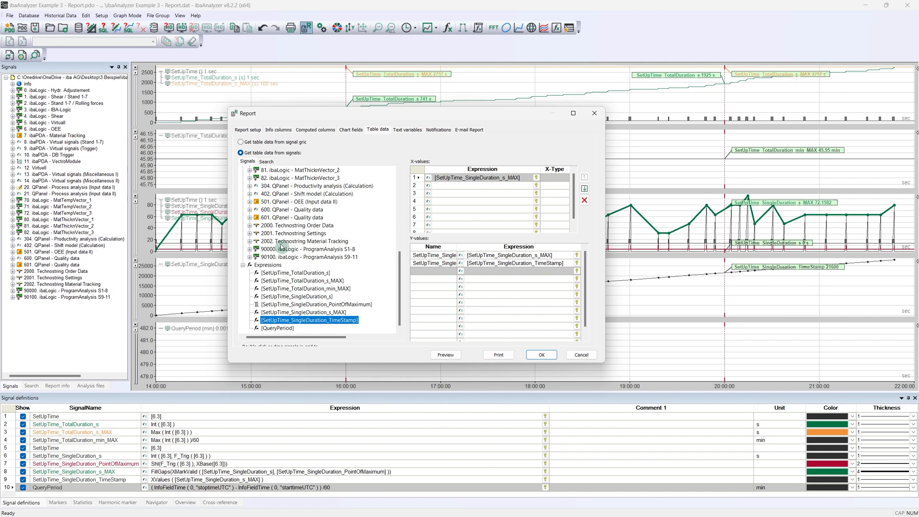
Start a new report layout in the Project Wizard using Microsoft Print to PDF as printer
click(247, 129)
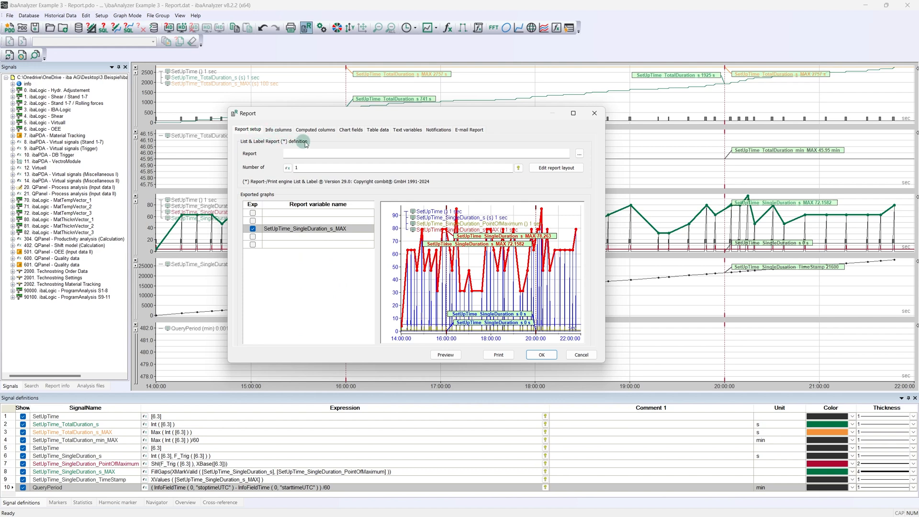
mouse_move(555, 168)
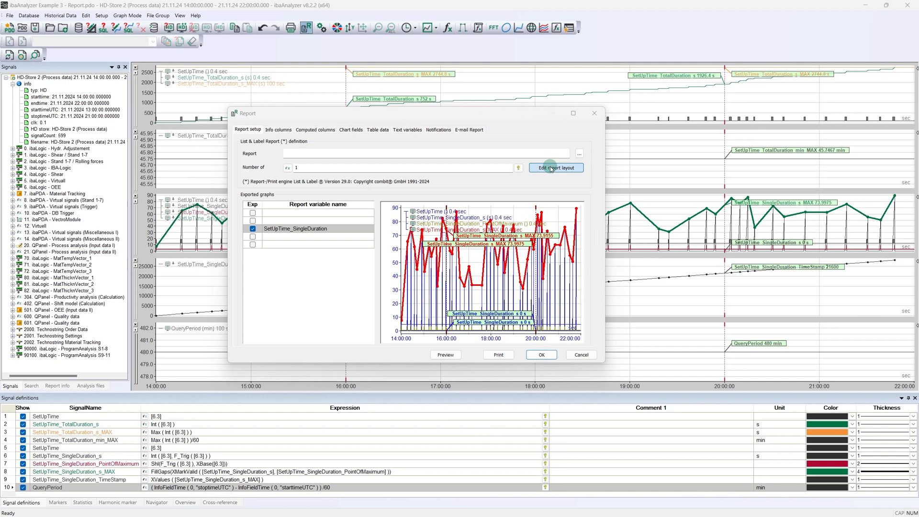
click(555, 167)
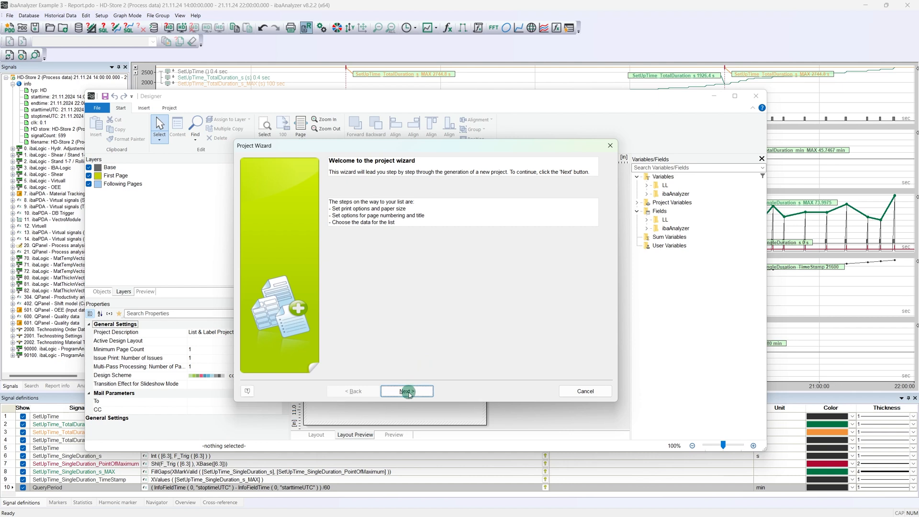
click(406, 391)
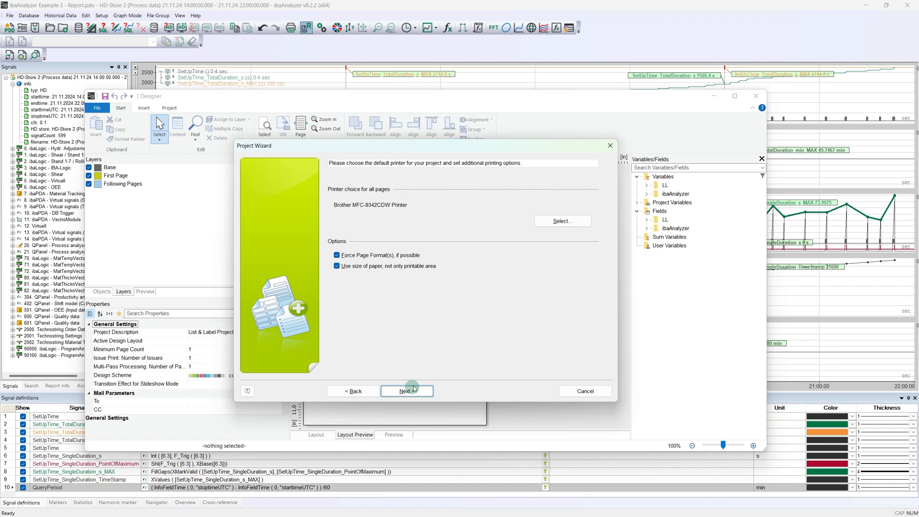
click(561, 221)
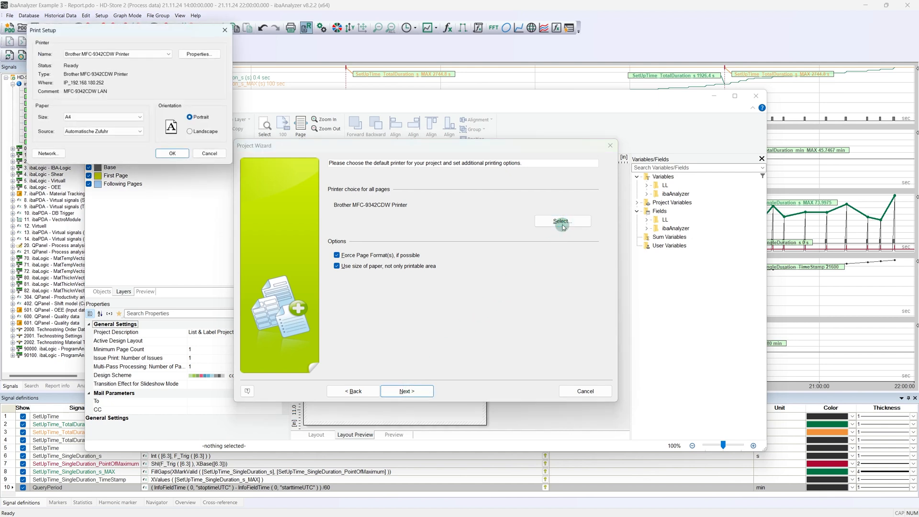
click(170, 53)
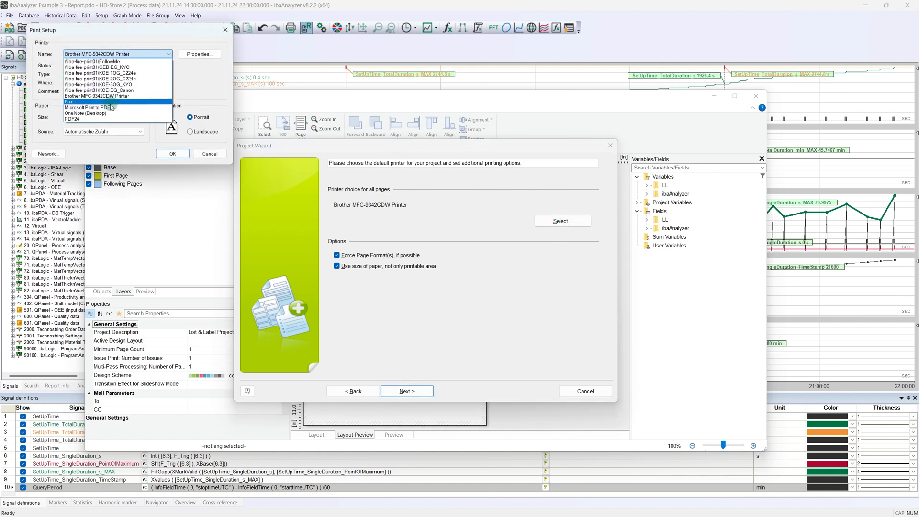
click(99, 107)
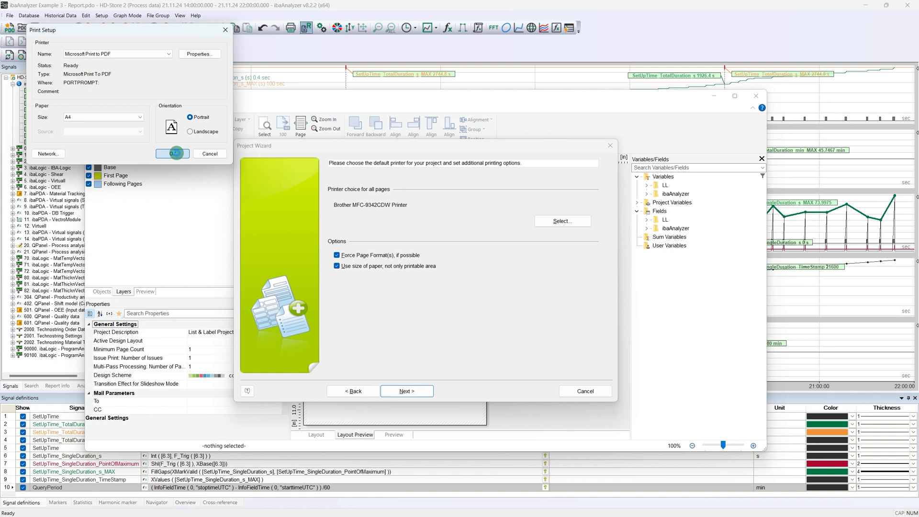
click(407, 391)
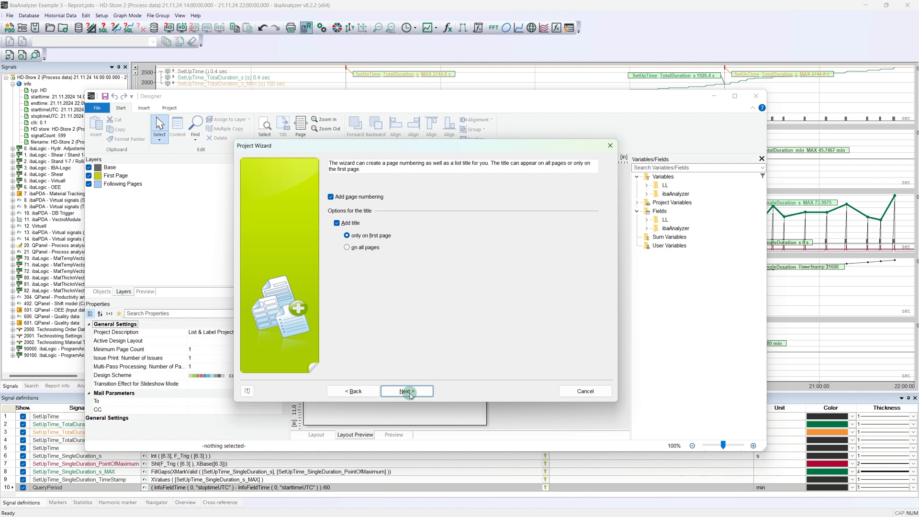
Accept page numbering and first-page title, then list RecordNr, SingleDuration_s_MAX and TimeStamp as columns
click(406, 390)
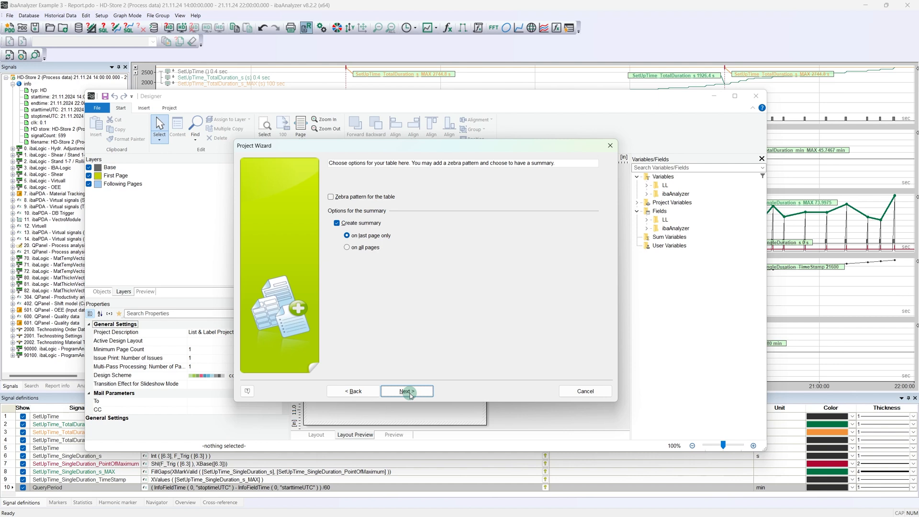
click(406, 390)
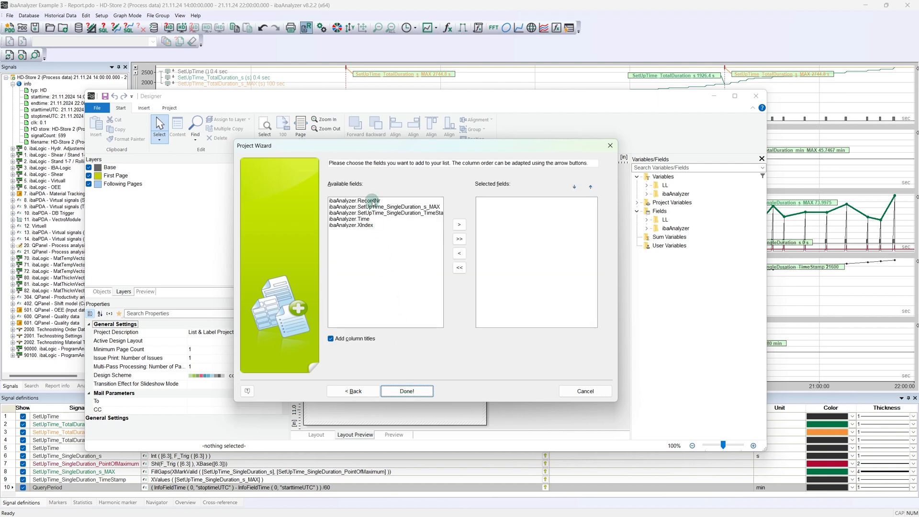
click(384, 209)
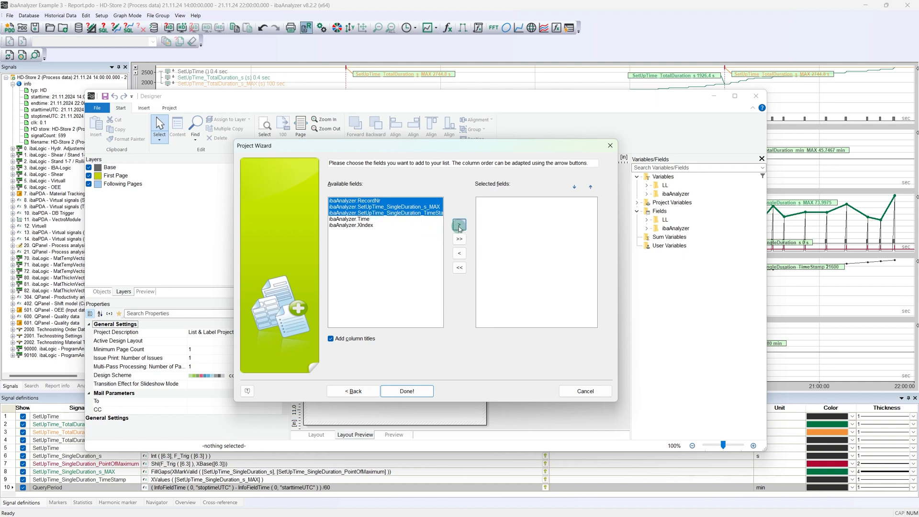
click(459, 224)
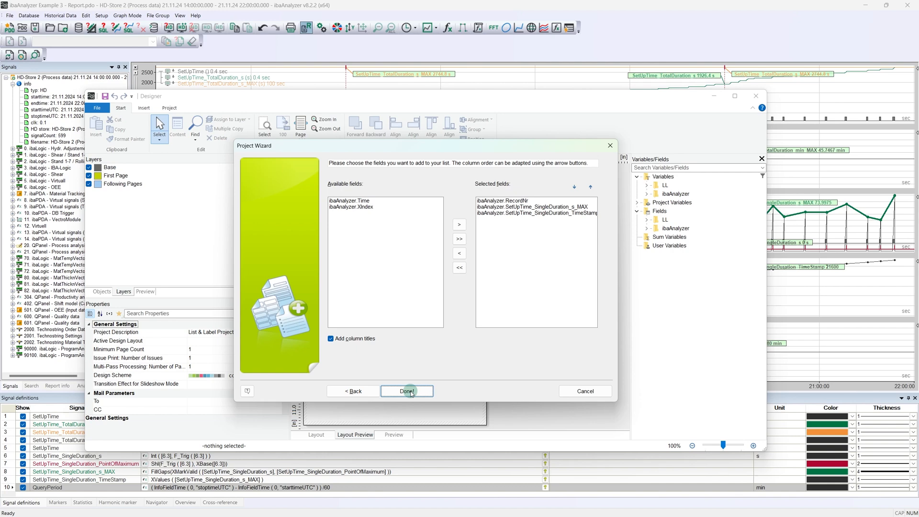
Finish the wizard and change the title placeholder paragraph to "iba AG - Fuerth"
click(405, 390)
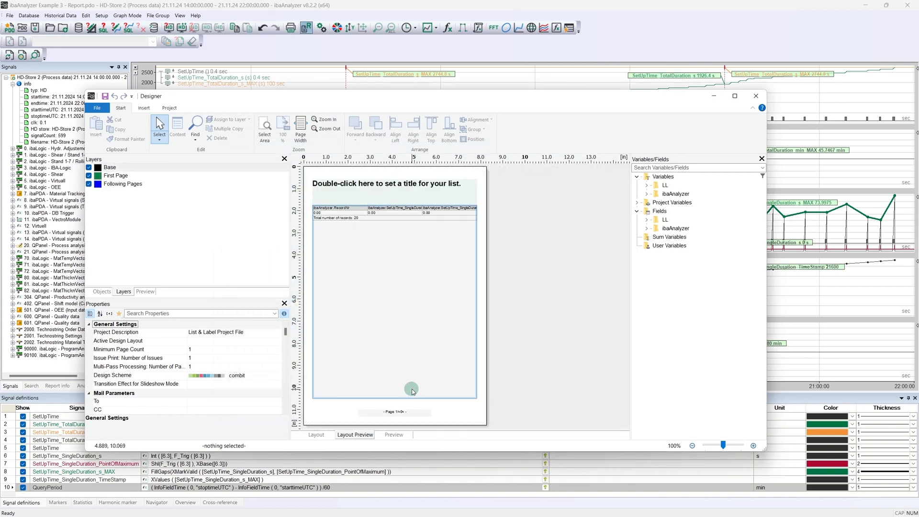
click(384, 198)
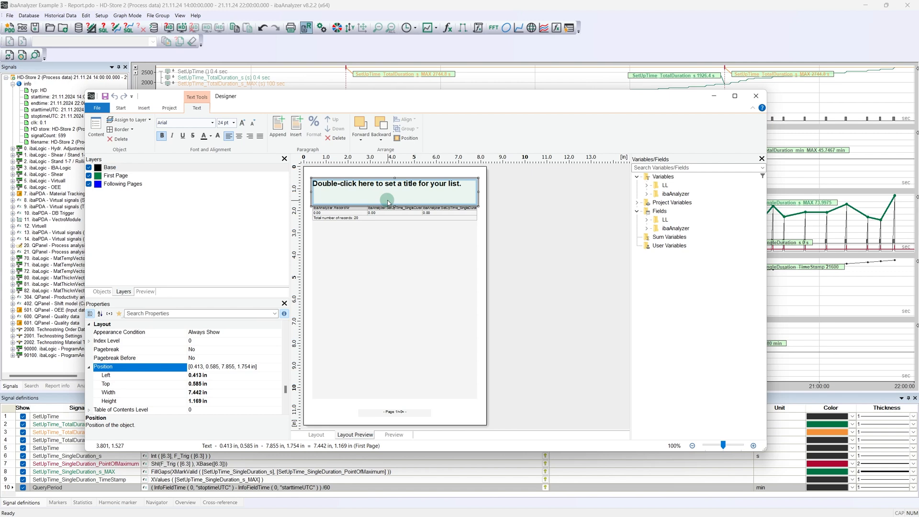
click(386, 197)
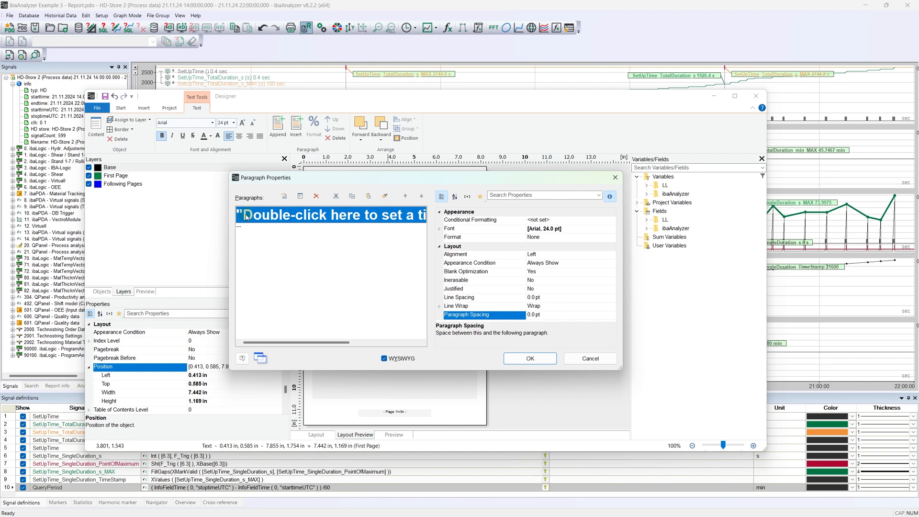
double_click(331, 214)
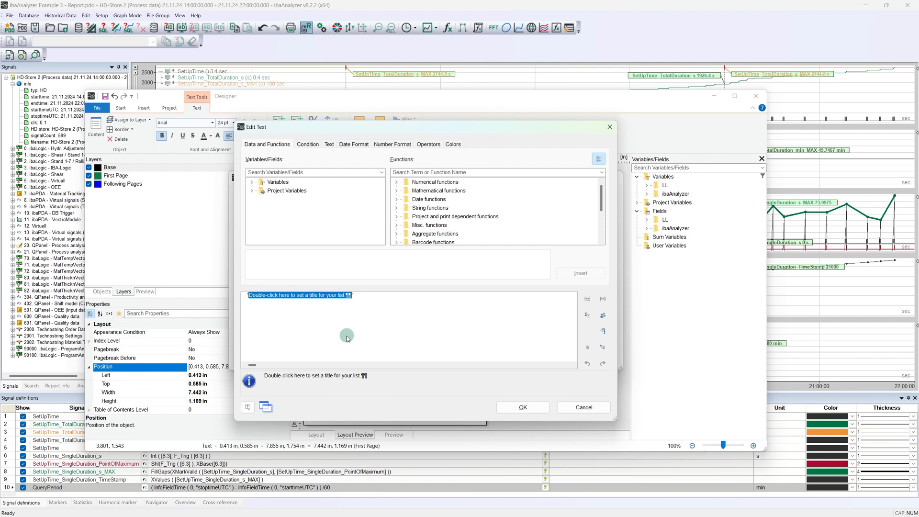
text(iba AG")
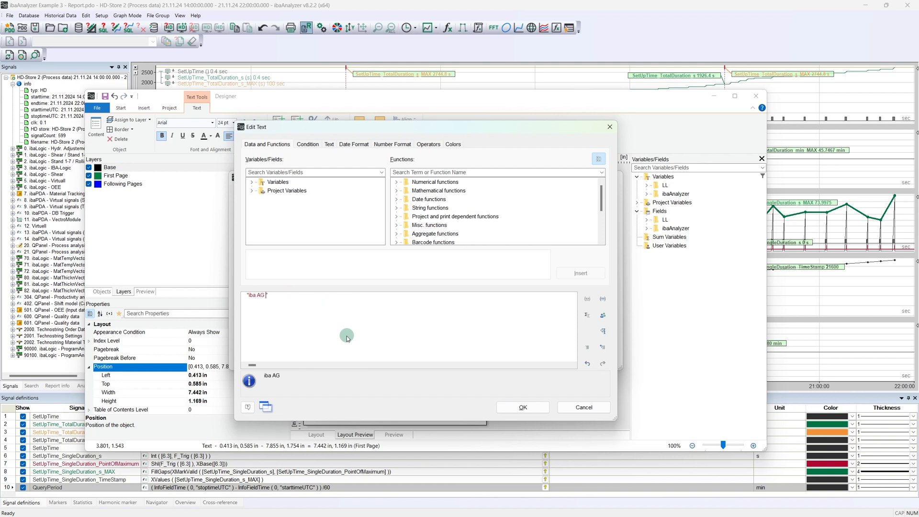
text(- Fuerth)
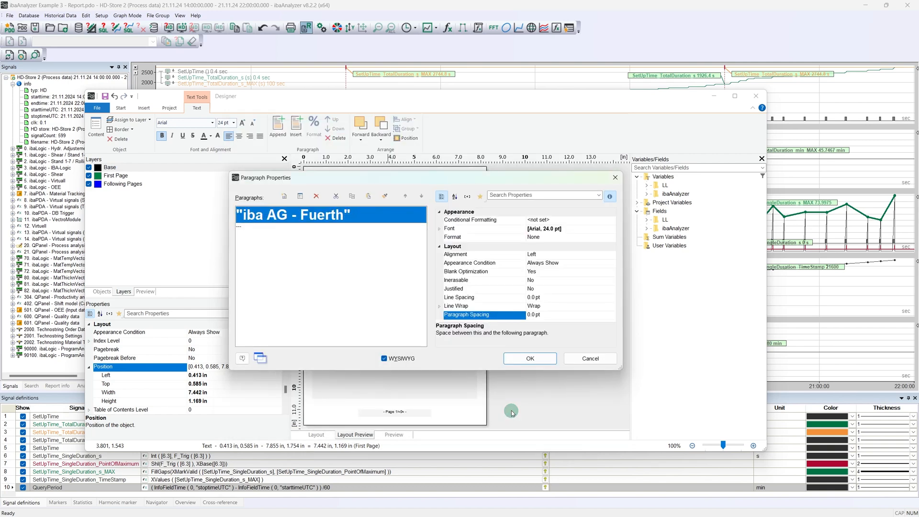
mouse_move(566, 229)
text("Set up time - Duration analysis")
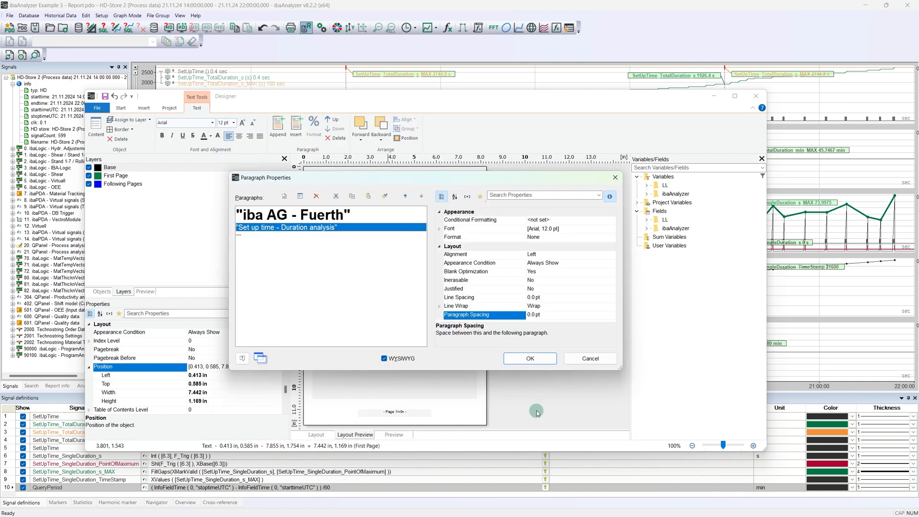
Add Starttime and Stoptime paragraphs fed from the starttime and endtime info fields
click(528, 357)
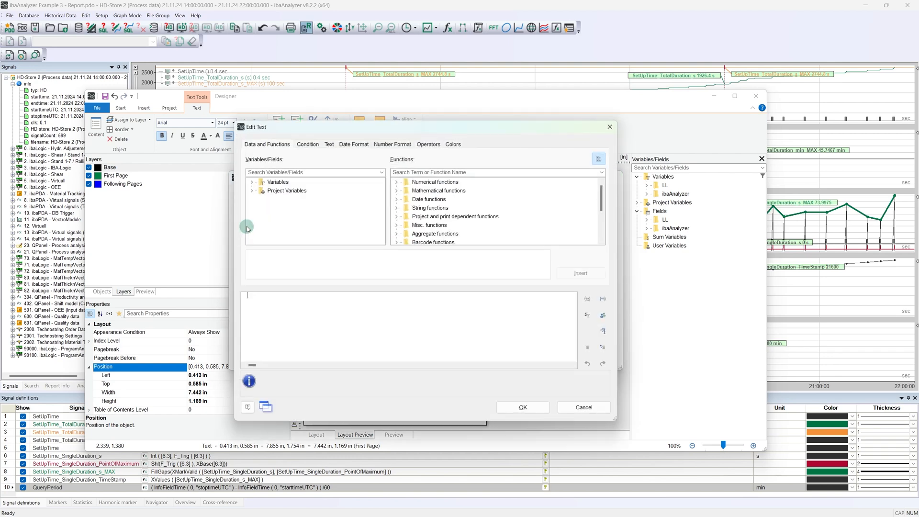
text(Startime: ")
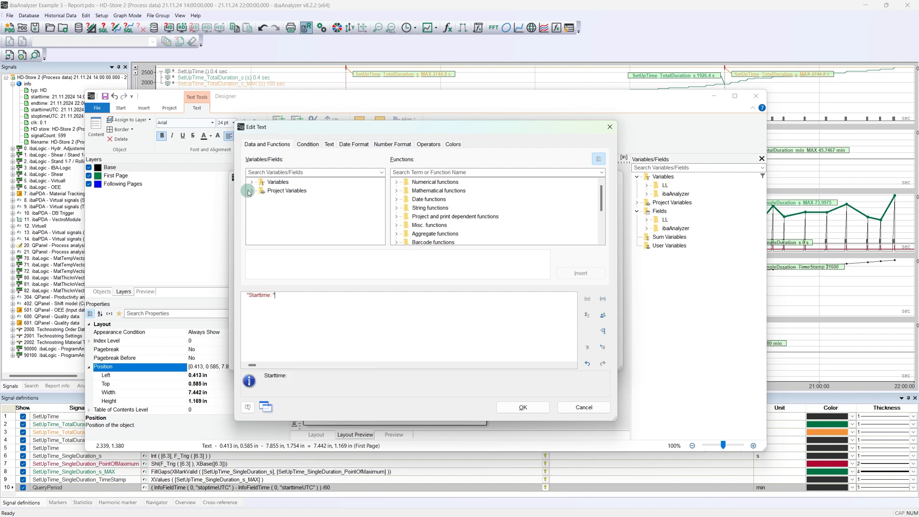
click(249, 182)
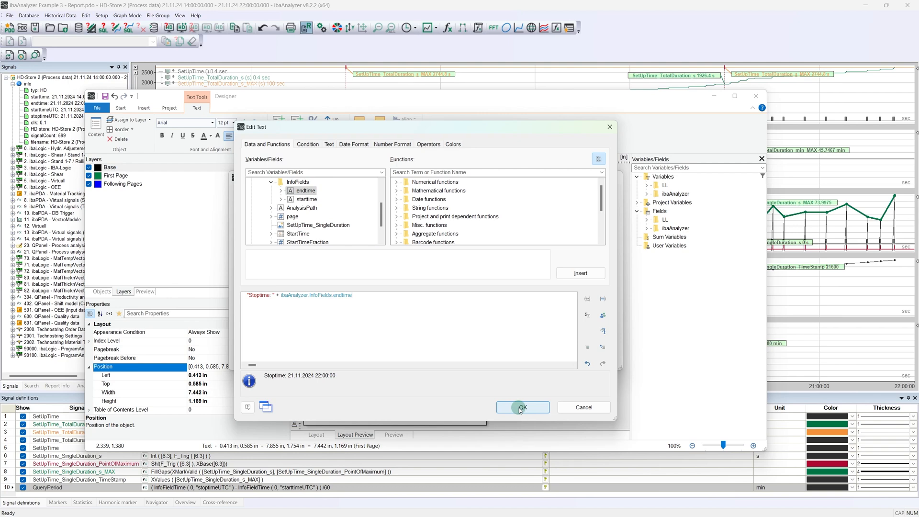
click(522, 406)
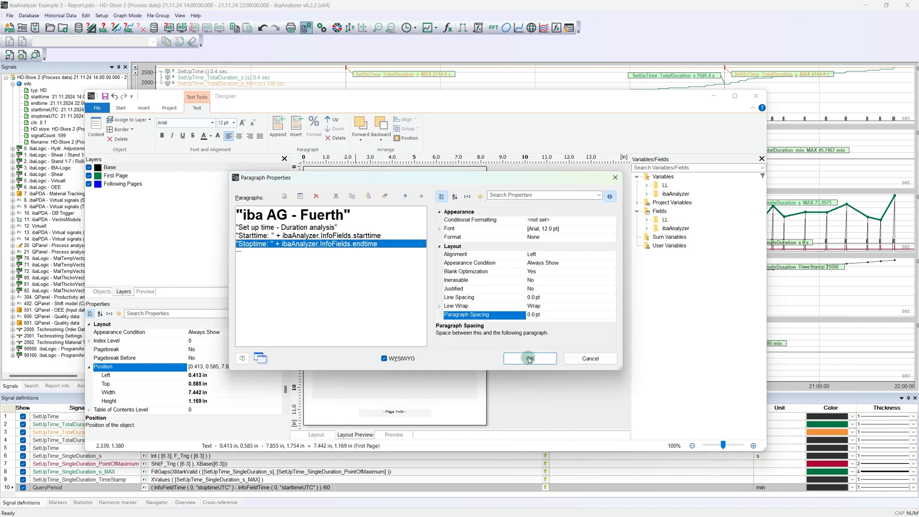
Give the subtitle 10 pt paragraph spacing, apply the title block and narrow it toward the left
click(528, 358)
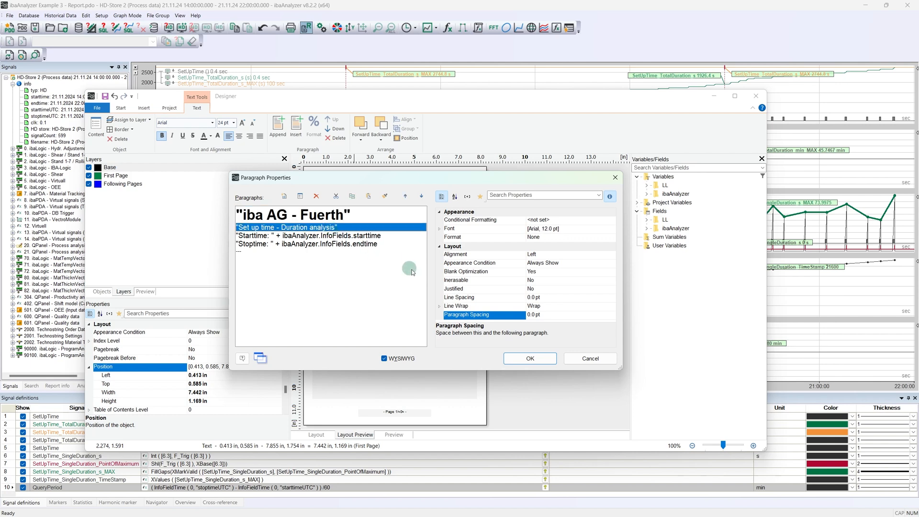
click(533, 315)
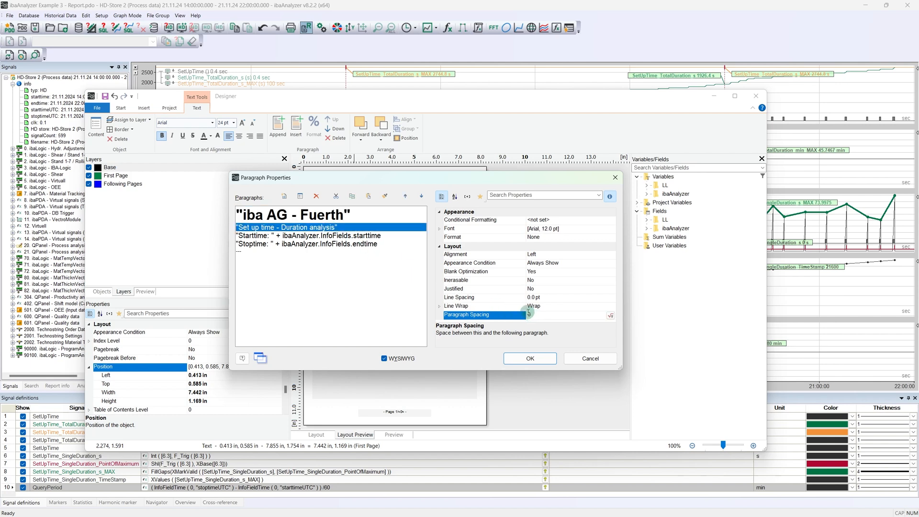
text(10)
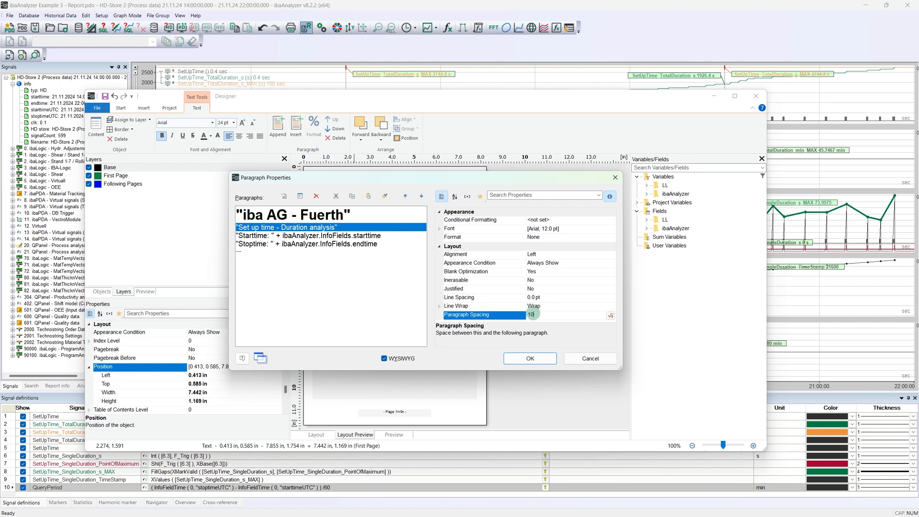
click(528, 358)
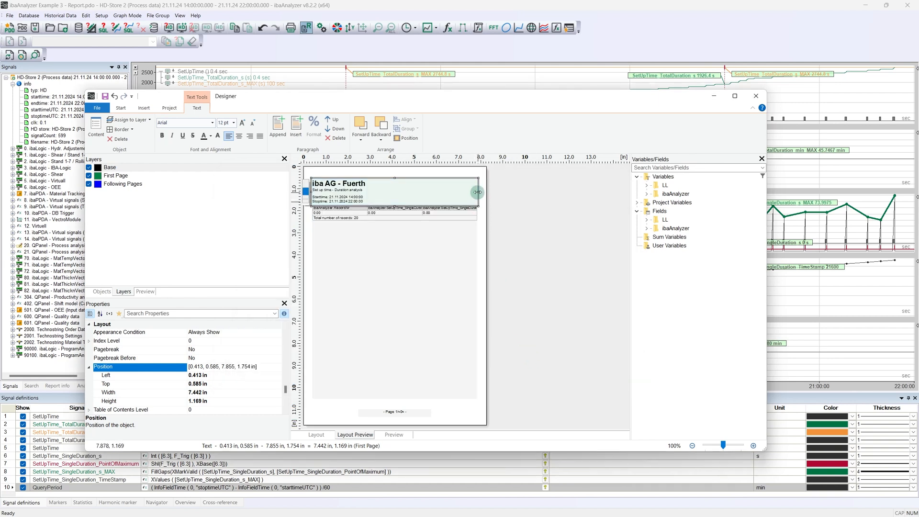
drag(476, 193, 435, 194)
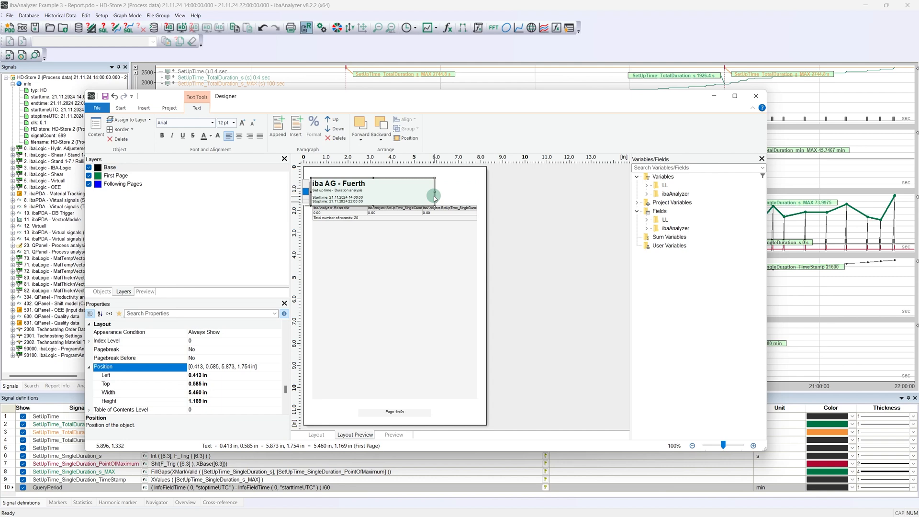
Insert the iba logo PNG in a picture frame at the top right beside the title
click(144, 108)
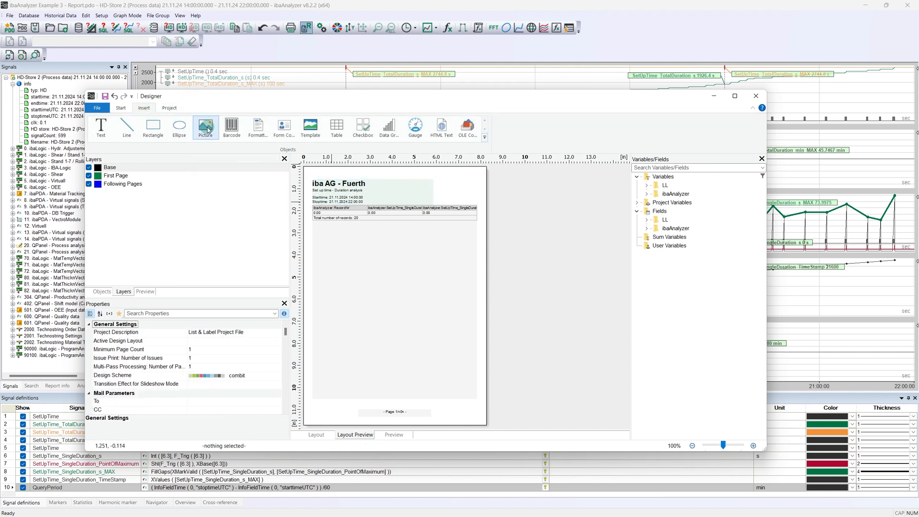
drag(434, 184, 472, 202)
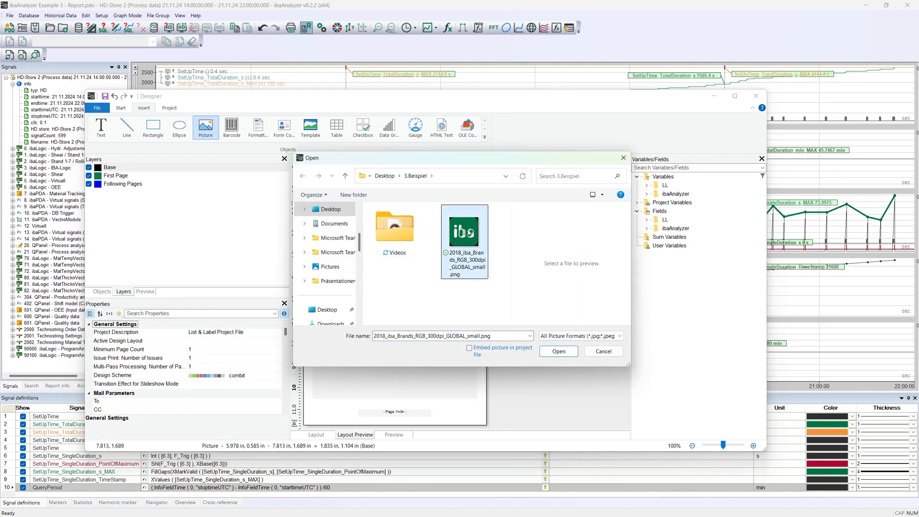
click(557, 351)
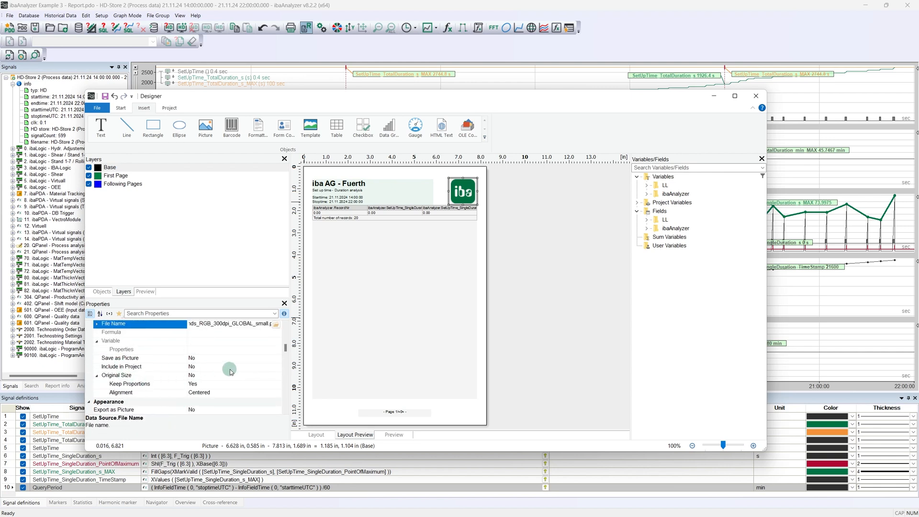
click(193, 367)
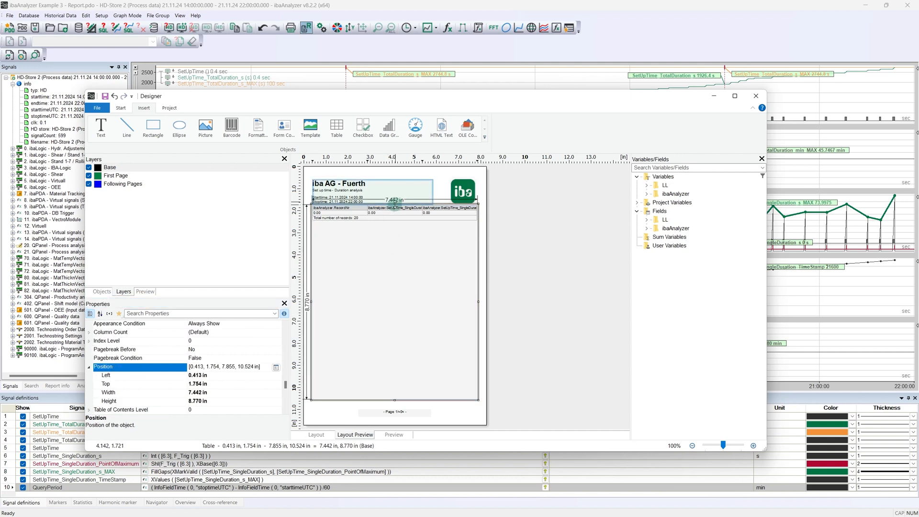
Move the table down and place a SetUpTime_SingleDuration trend graph between title and table
drag(394, 208, 397, 262)
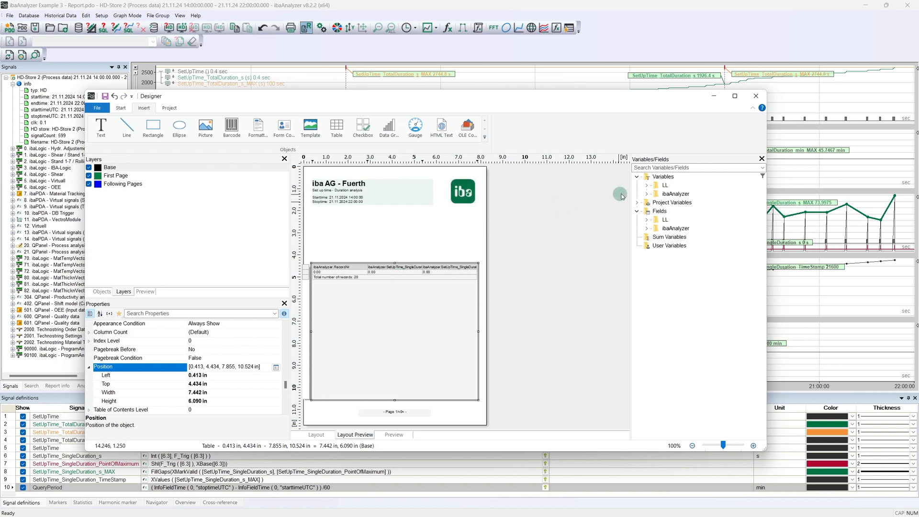
click(646, 195)
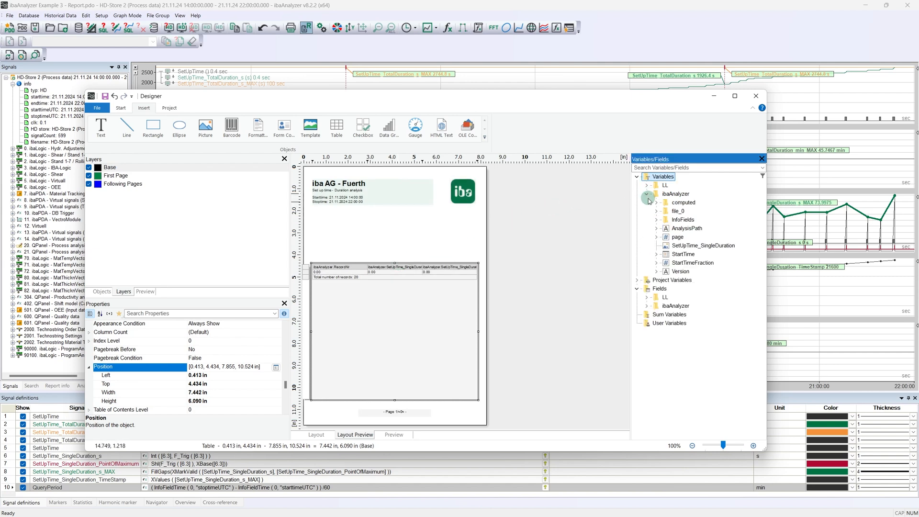
click(704, 245)
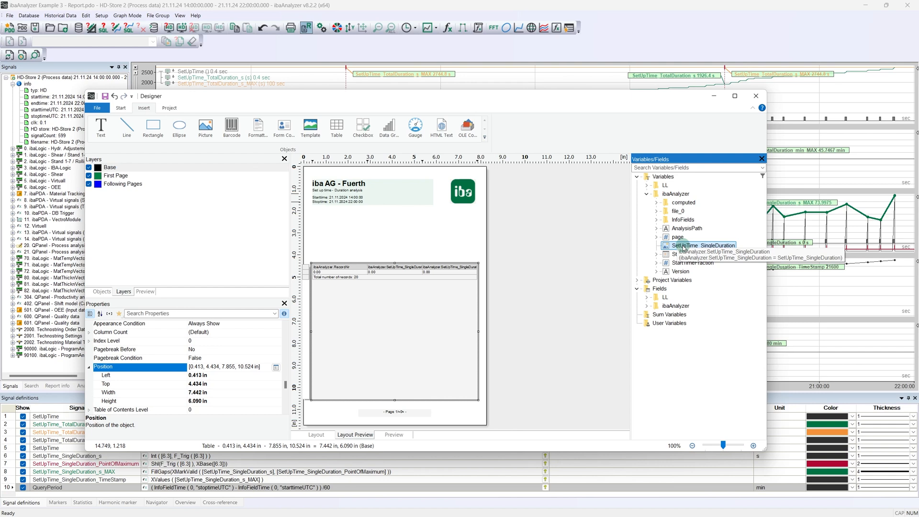
drag(702, 245, 310, 205)
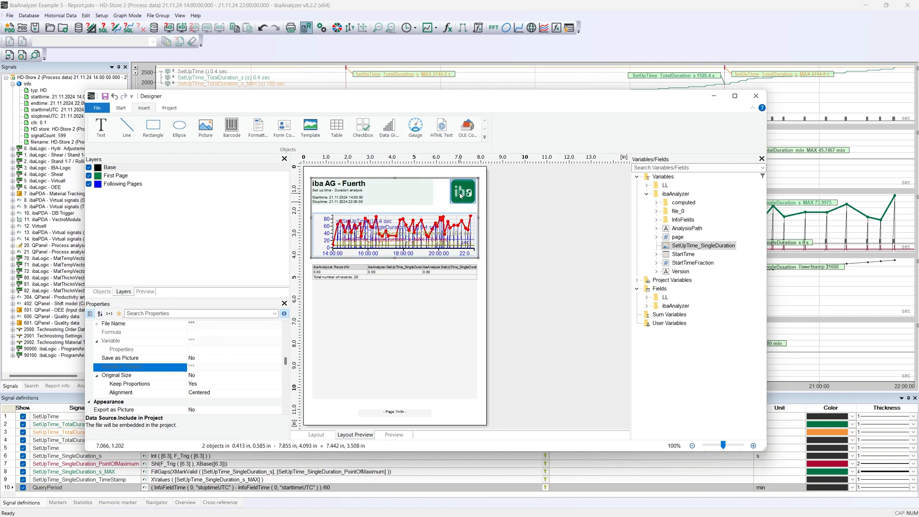
Assign the selected logo and trend graph to the First Page layer
right_click(460, 193)
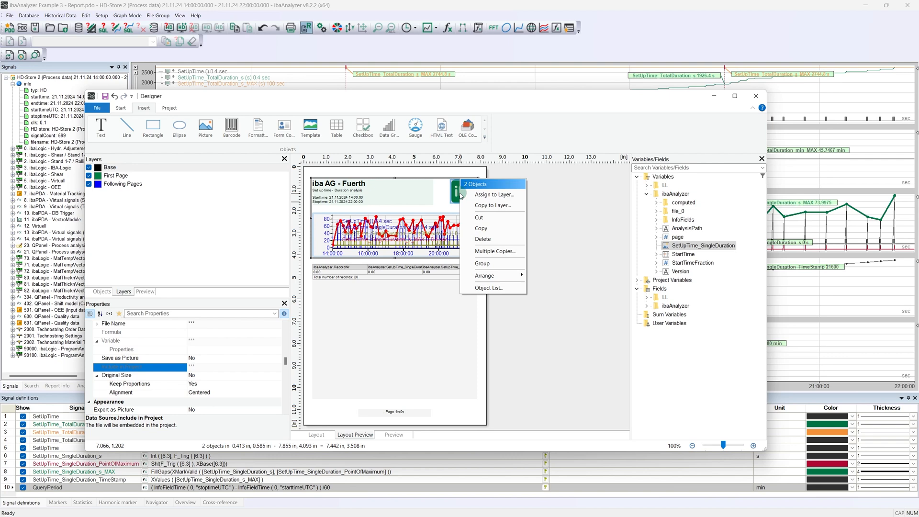
click(495, 195)
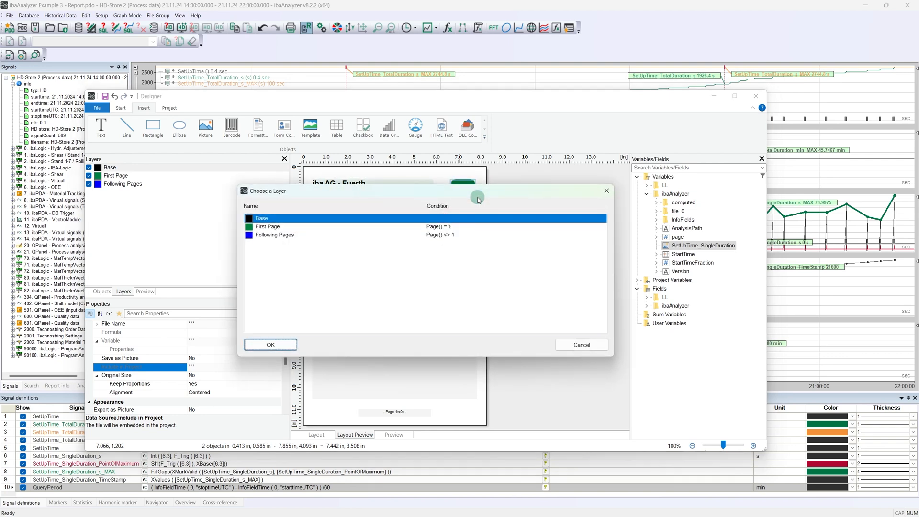
click(267, 226)
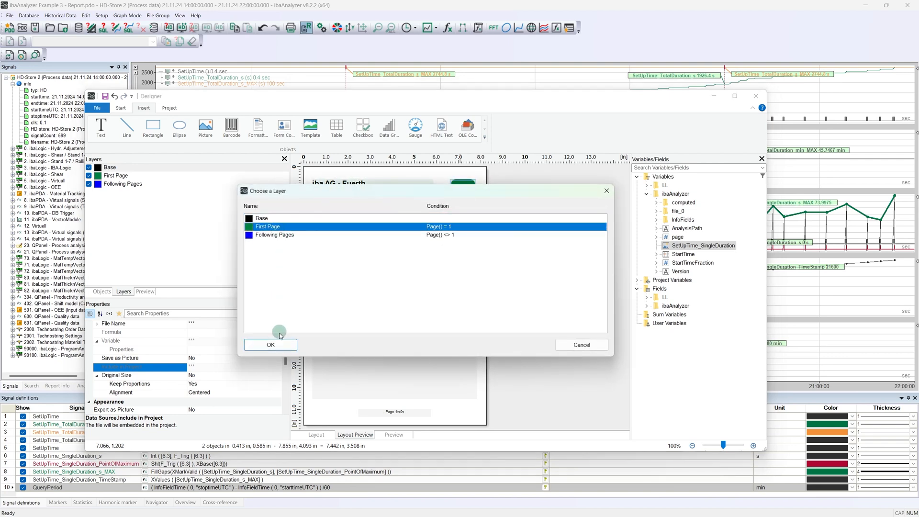
click(270, 344)
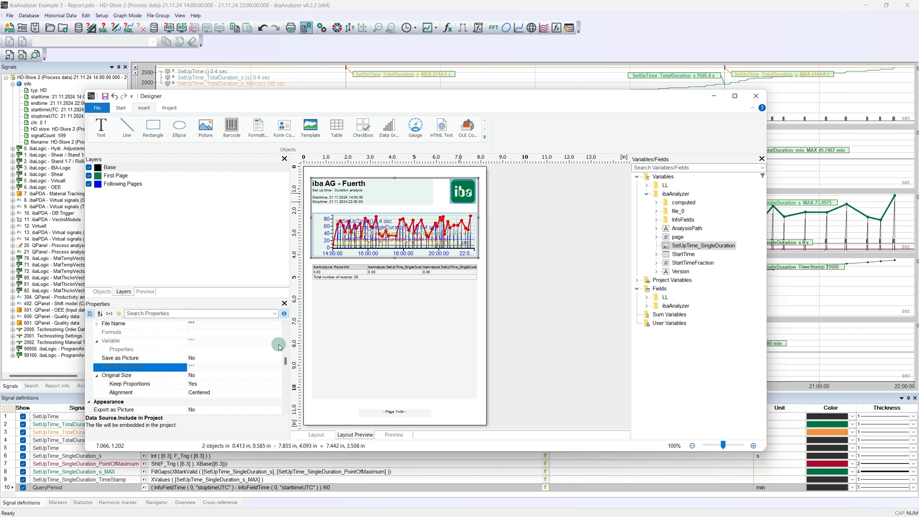
mouse_move(183, 203)
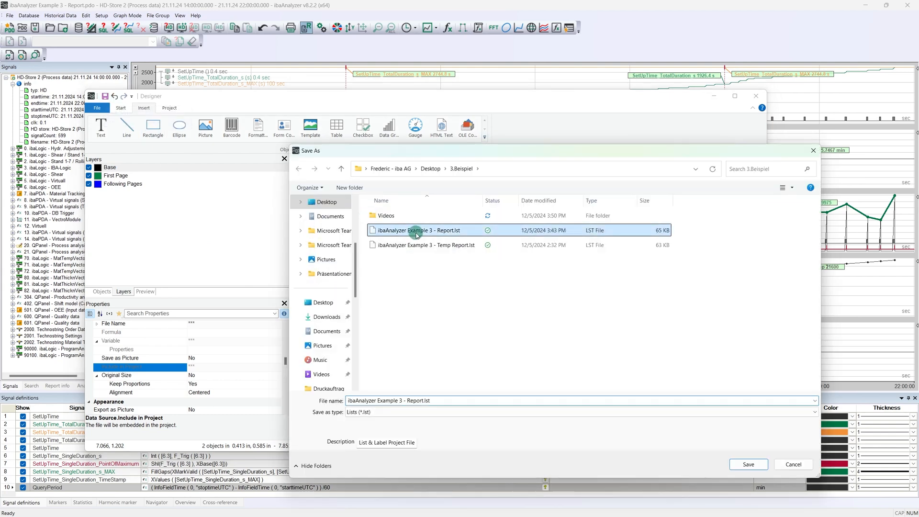
Save the layout file, then preview both report pages with title, logo, trend and raw-named table
click(748, 464)
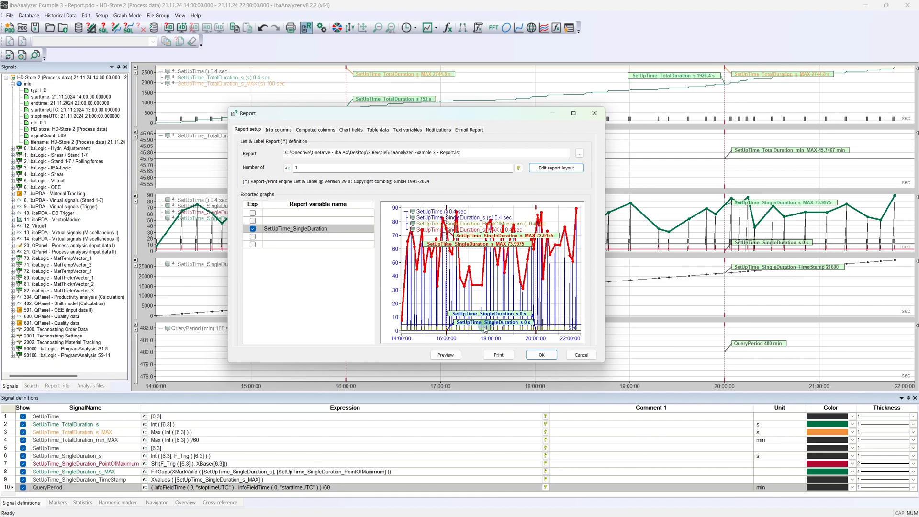
click(445, 354)
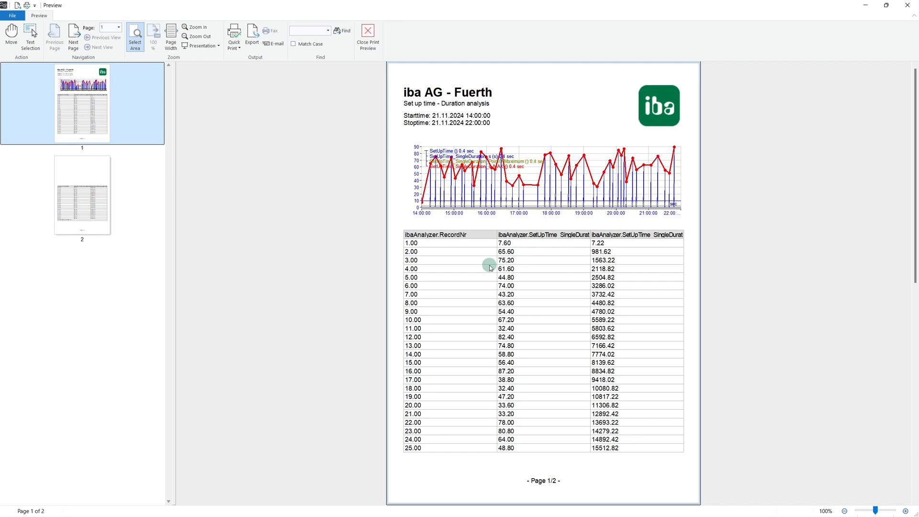
scroll(down, 3)
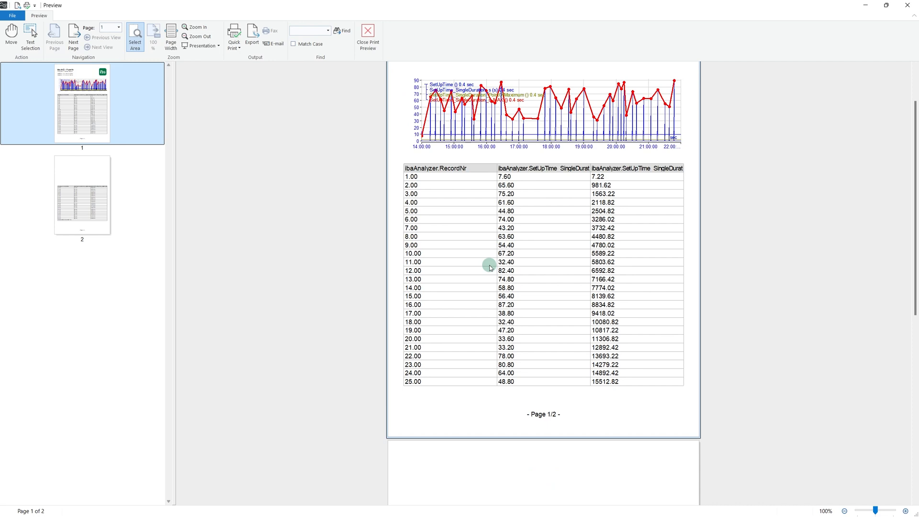
scroll(down, 3)
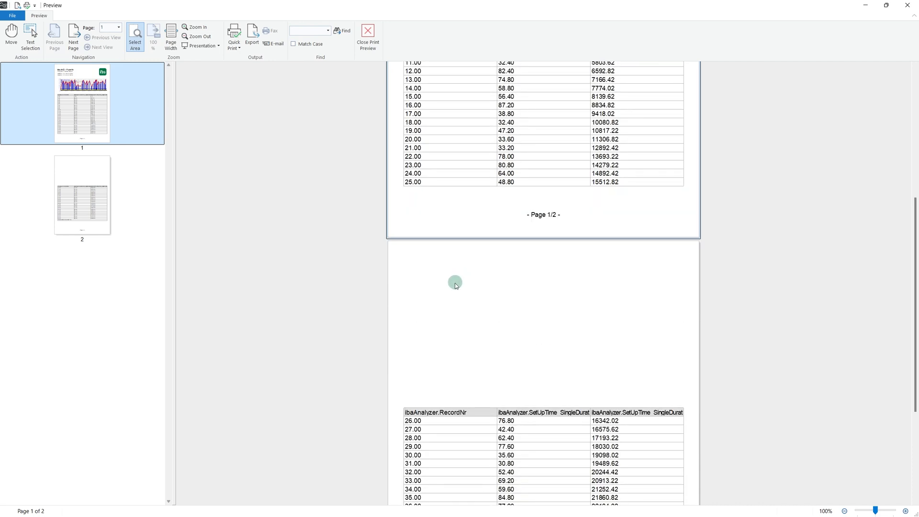
mouse_move(509, 260)
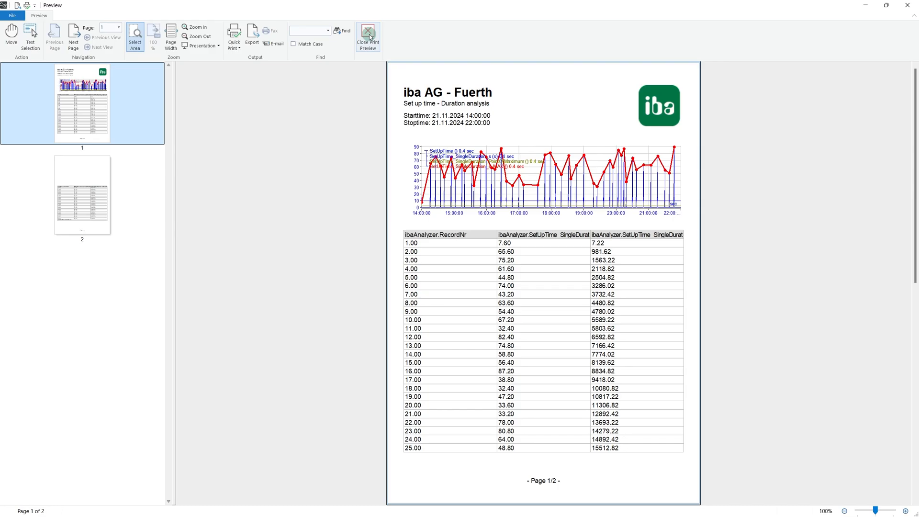
click(367, 33)
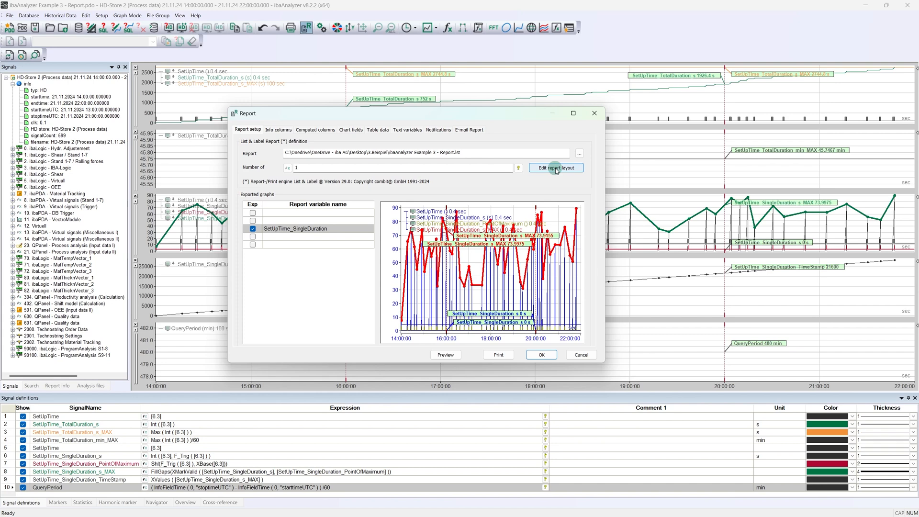
Back in the layout designer, set the record number column's number format in the table's data line
click(555, 168)
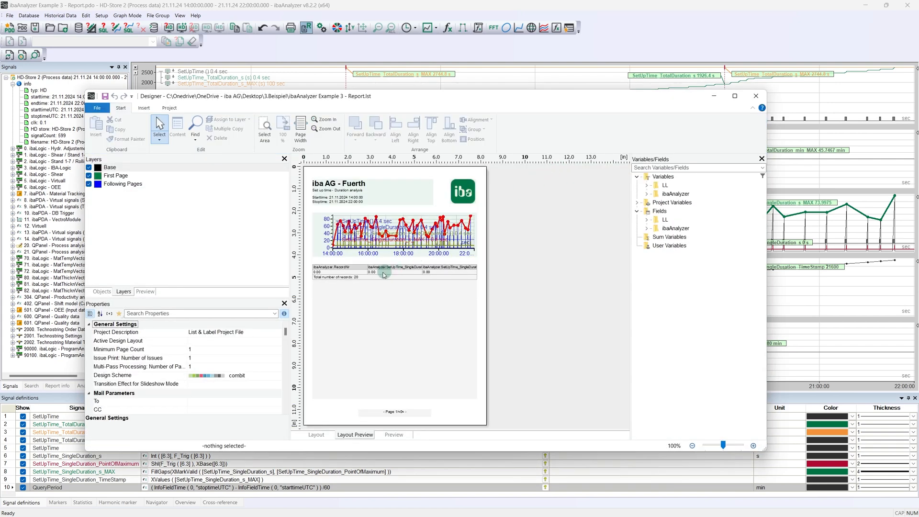
mouse_move(369, 293)
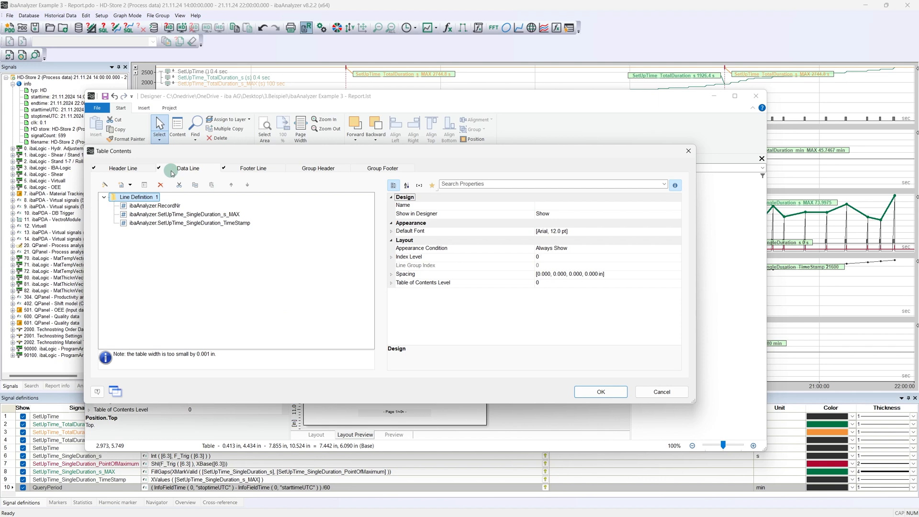
click(155, 205)
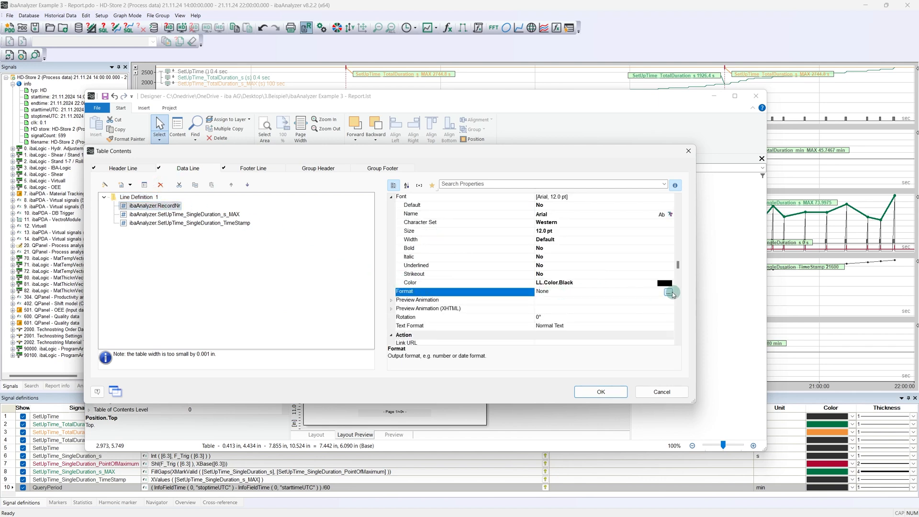
click(668, 293)
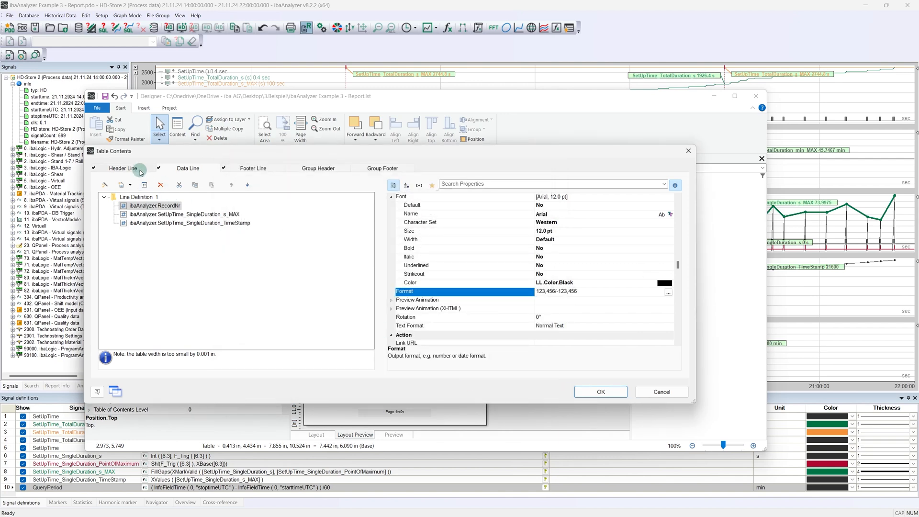
click(139, 197)
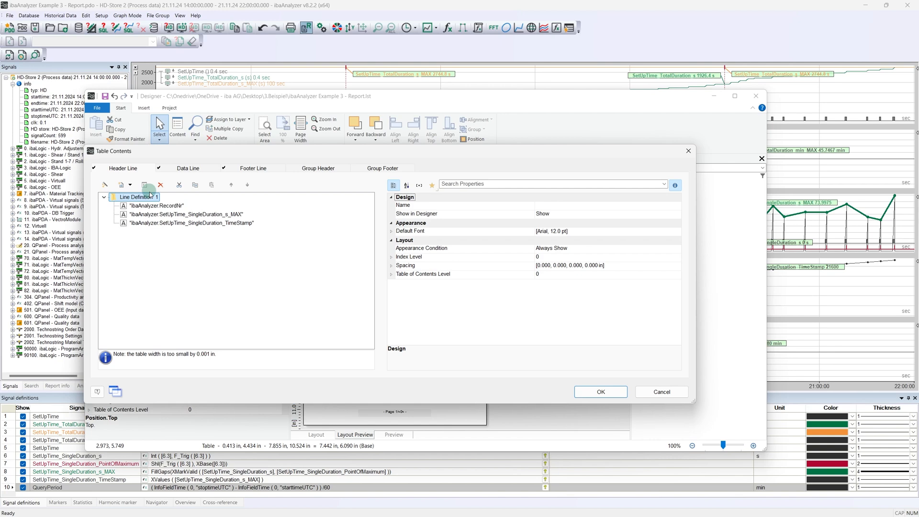
Rename header texts to Record number and Set up time columns, with a Date$(AddSeconds(...)) time-of-day timestamp
double_click(155, 204)
text("Set up time ")
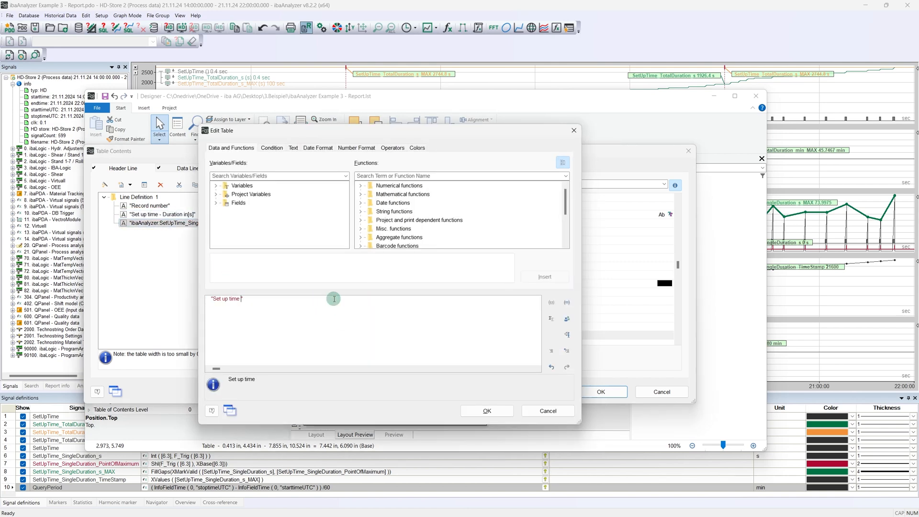
click(486, 410)
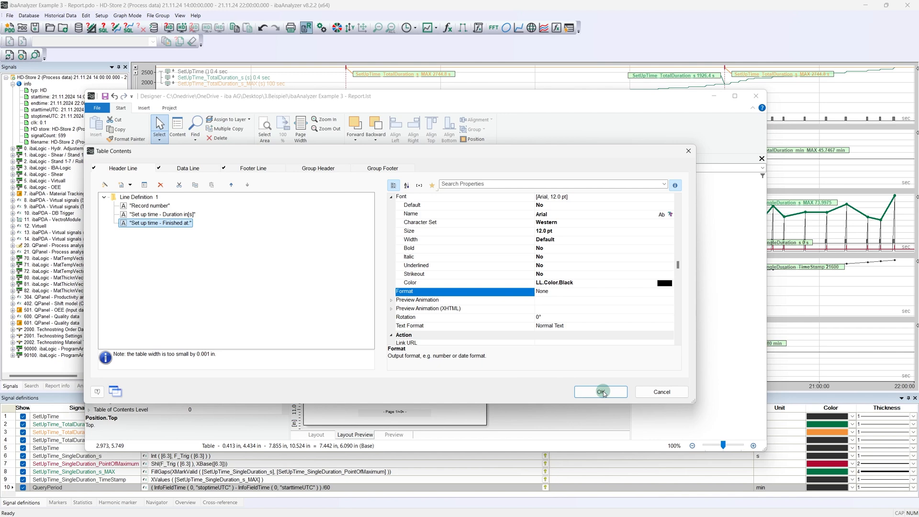
click(600, 392)
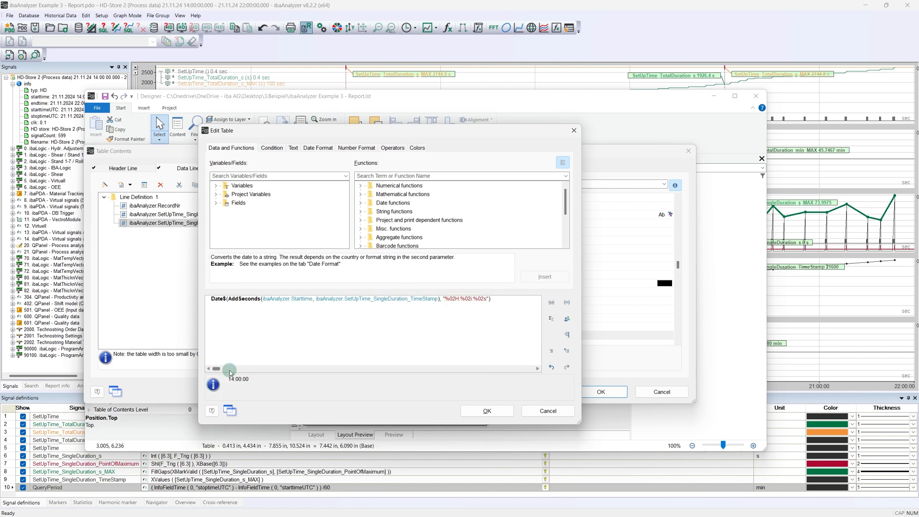
click(486, 411)
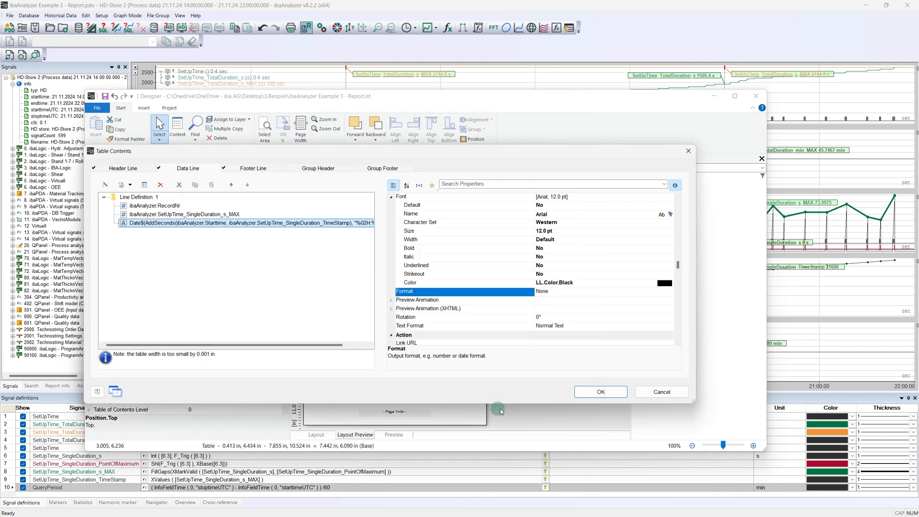
click(599, 392)
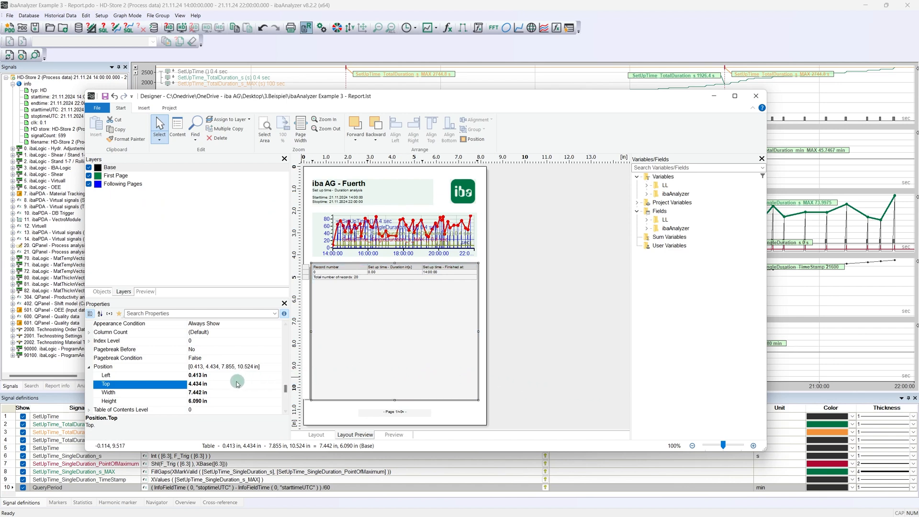
mouse_move(213, 384)
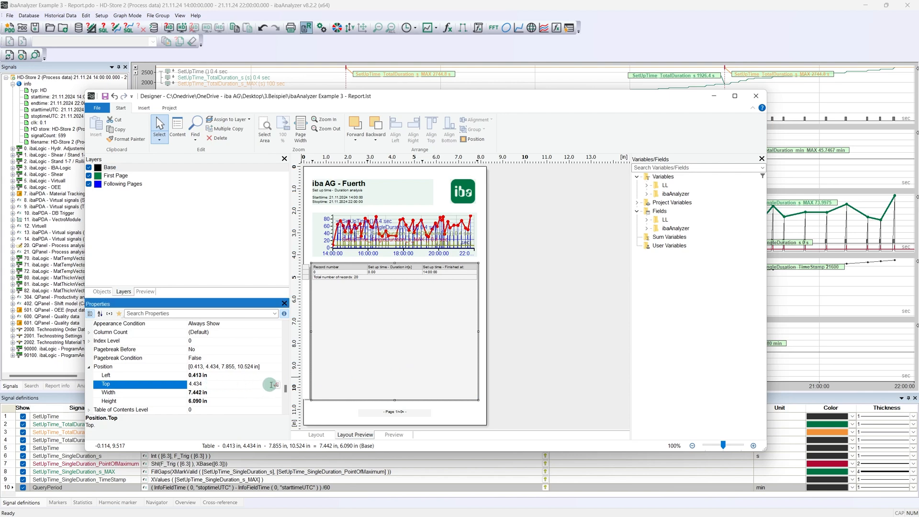
Set table Top to If(Page()="1",4.434,0.585) and Height to If(Page()="1",6.09,9.940)
click(275, 385)
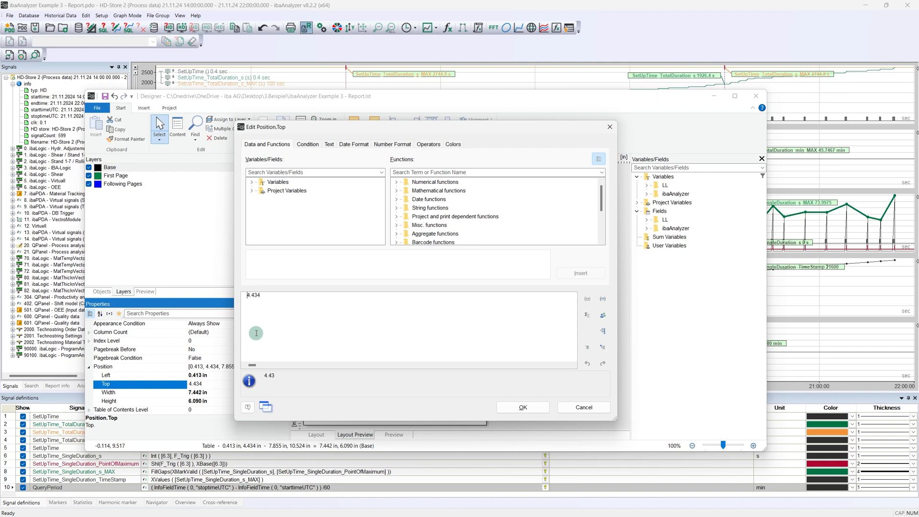
text(if(Page$()= "1",)
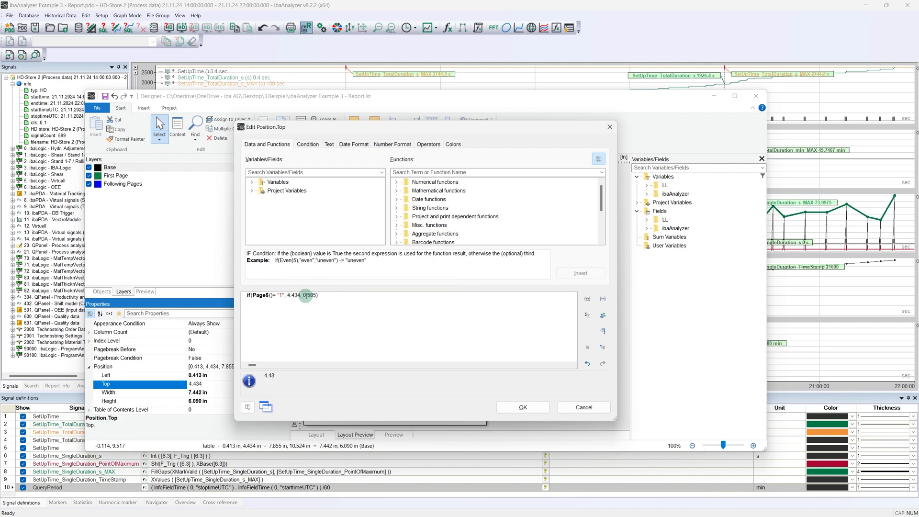
click(520, 407)
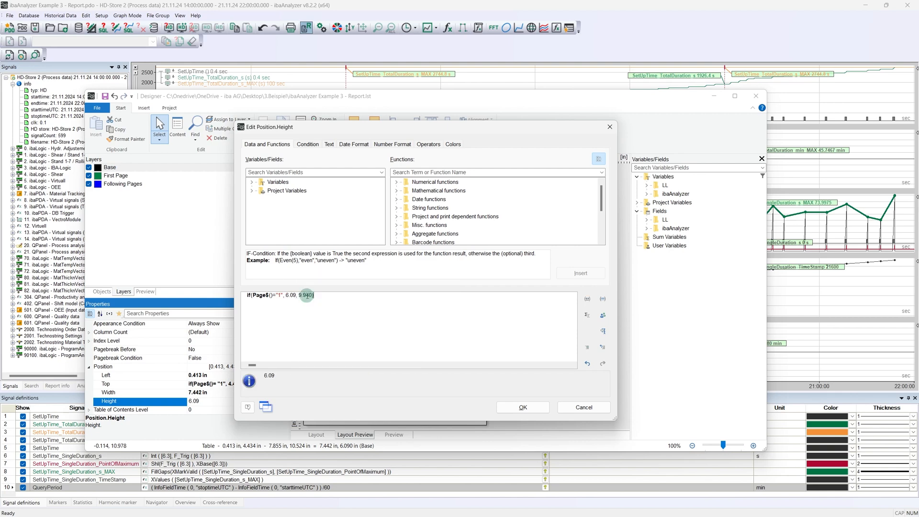
click(521, 407)
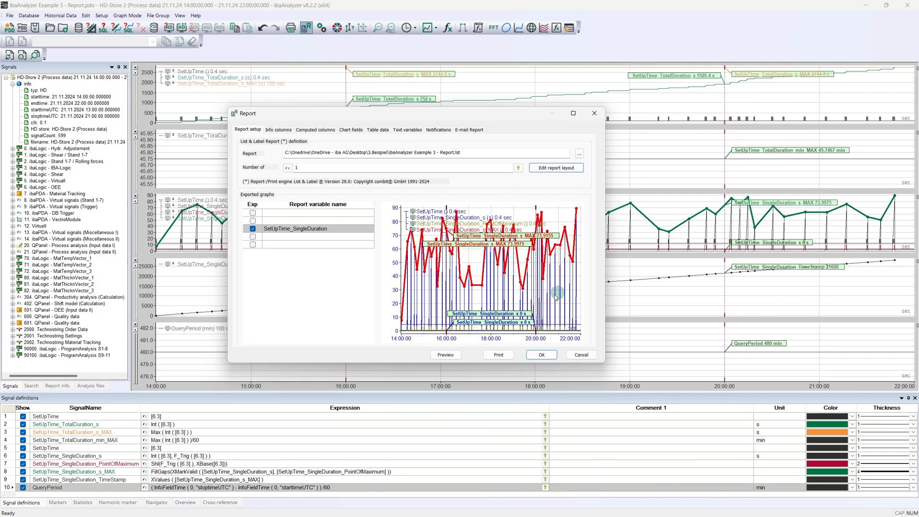
click(445, 354)
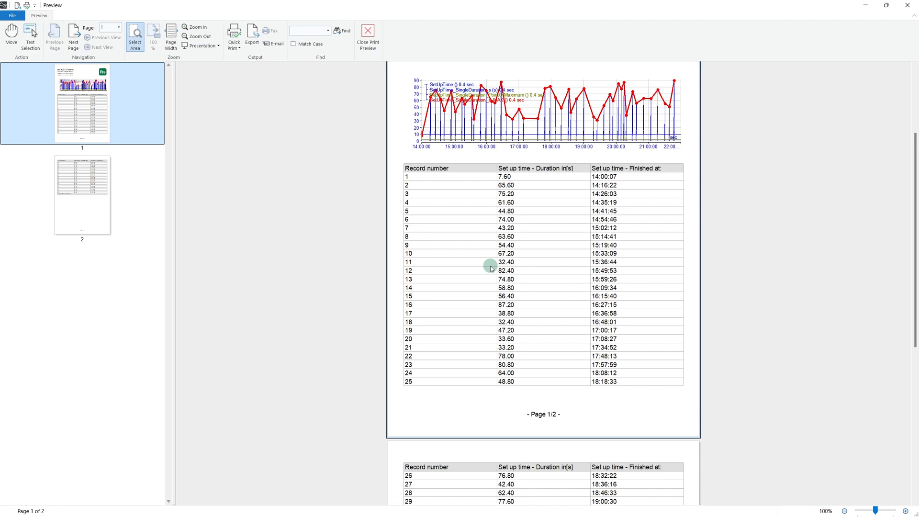
scroll(down, 3)
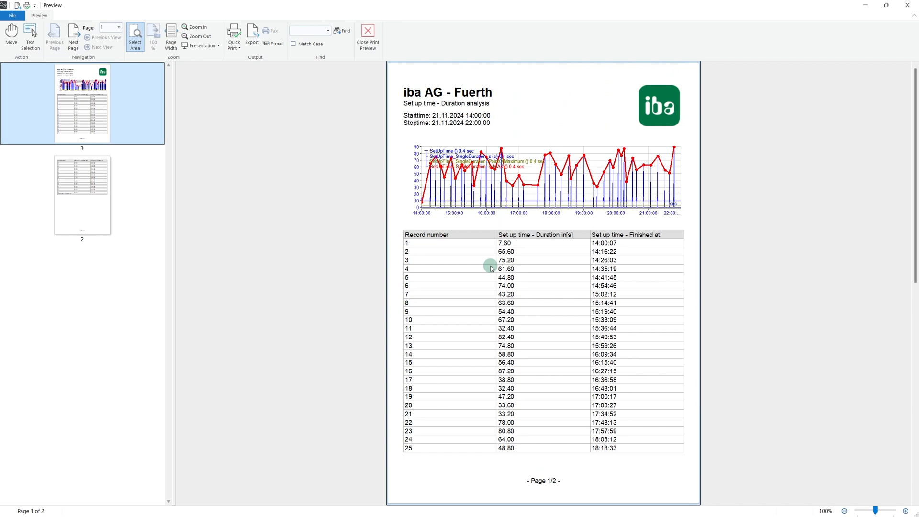
mouse_move(354, 149)
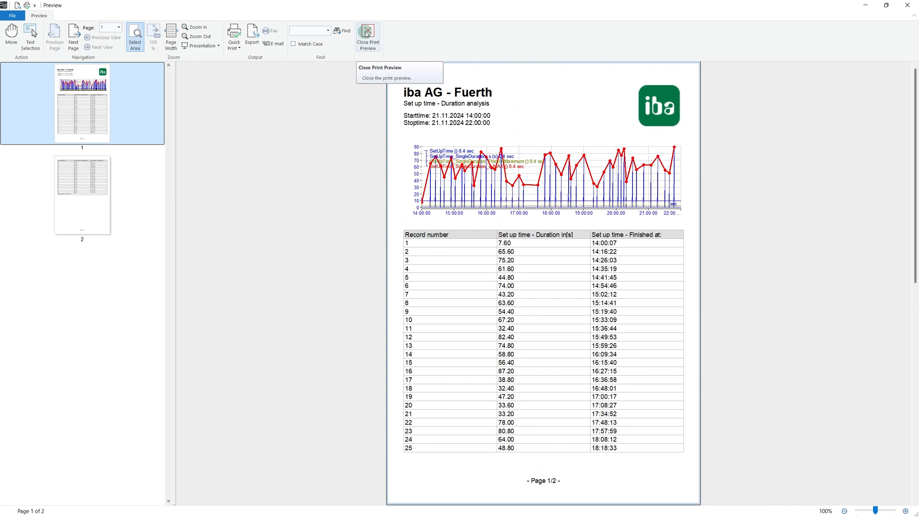
click(368, 31)
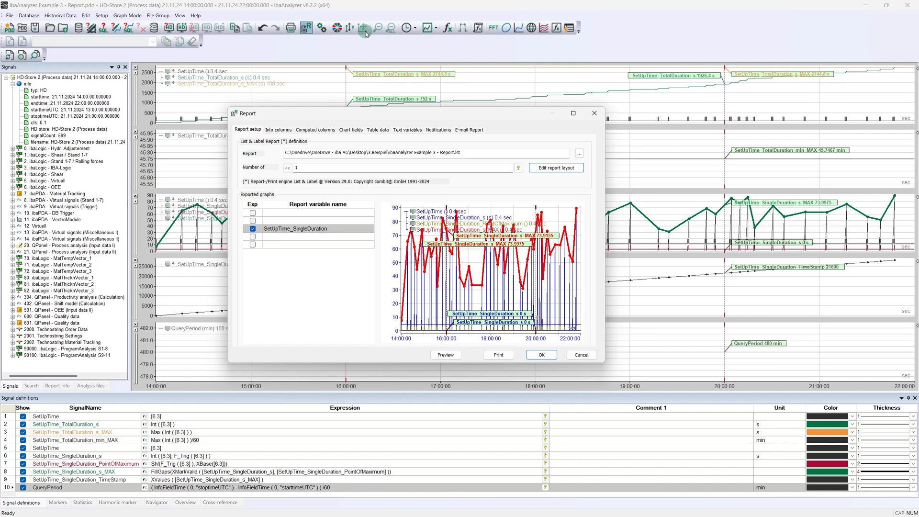